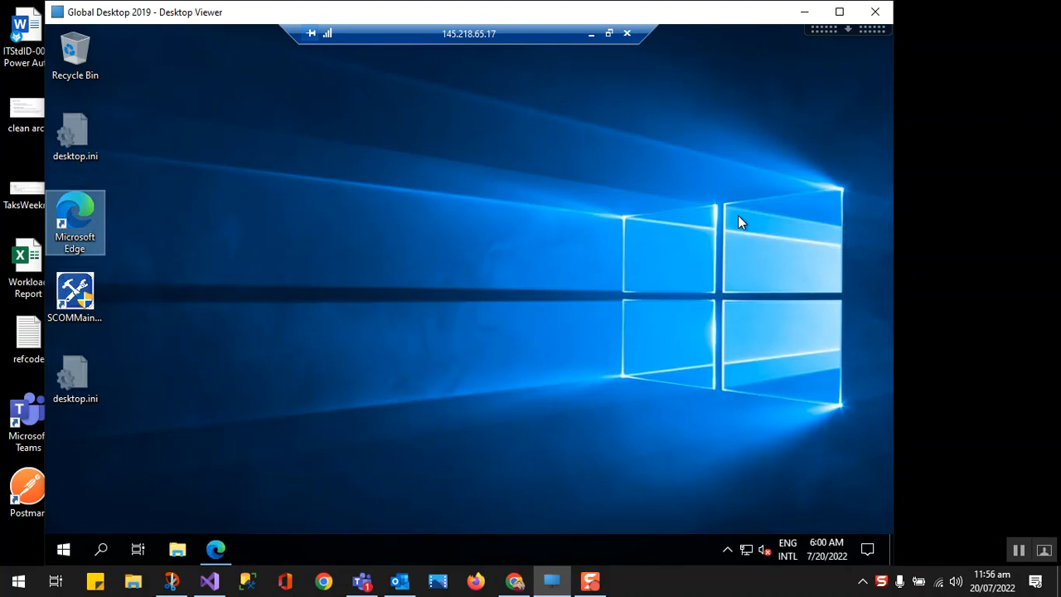
Launch Server Manager from the Start menu on the remote server's desktop
left_click(840, 11)
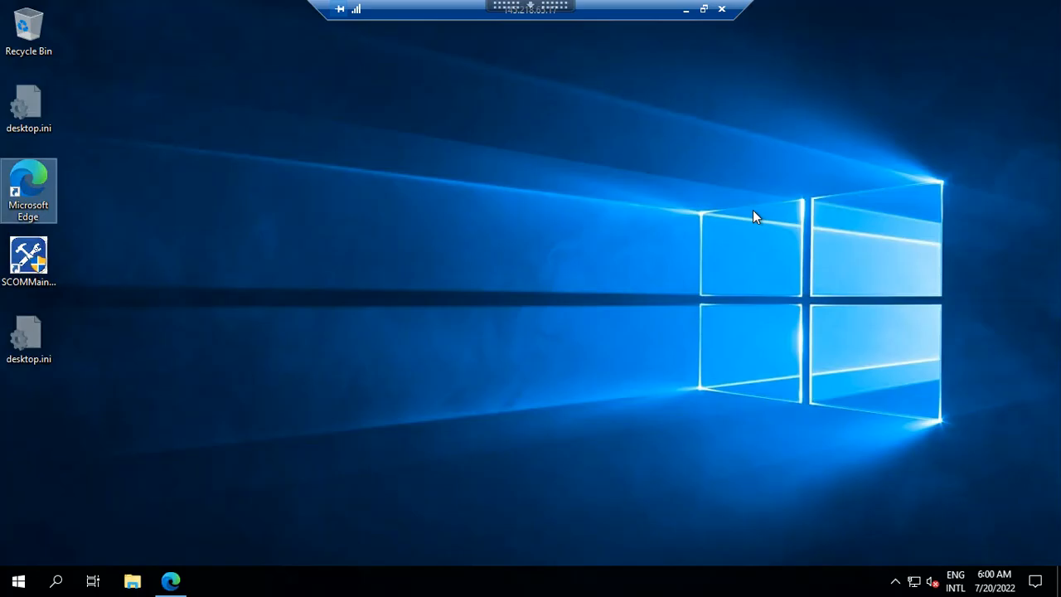
mouse_move(336, 338)
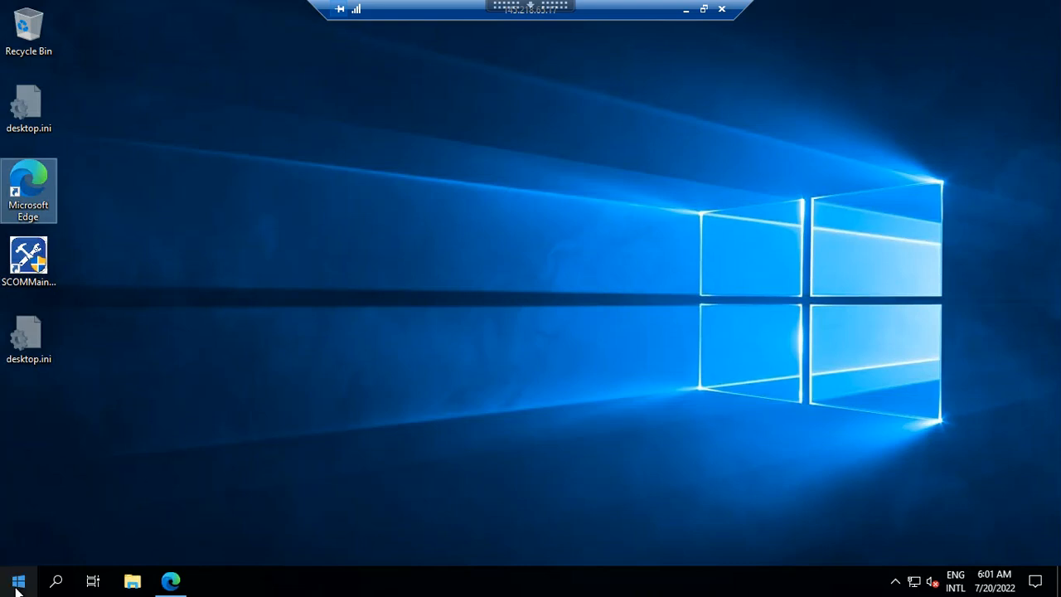
left_click(19, 581)
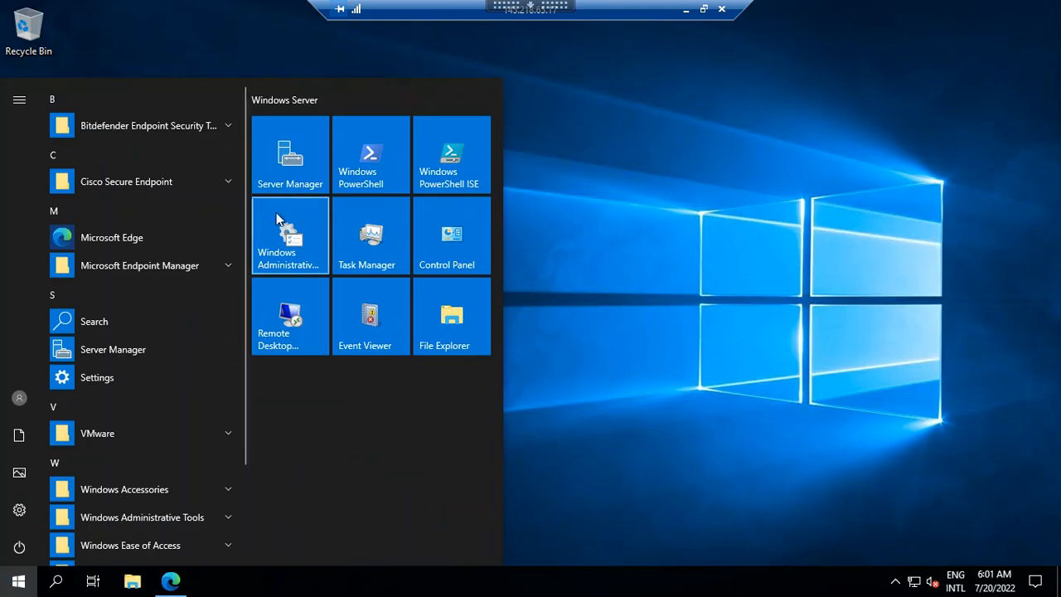
left_click(289, 154)
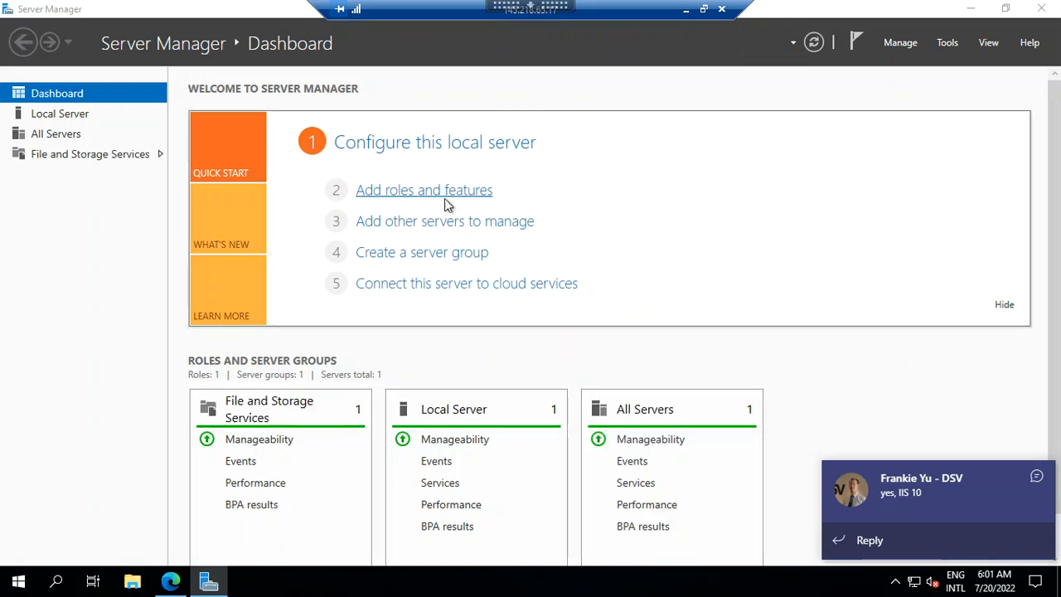
Start a role-based install on the local server, selecting Web Server (IIS) with its management tools
left_click(424, 190)
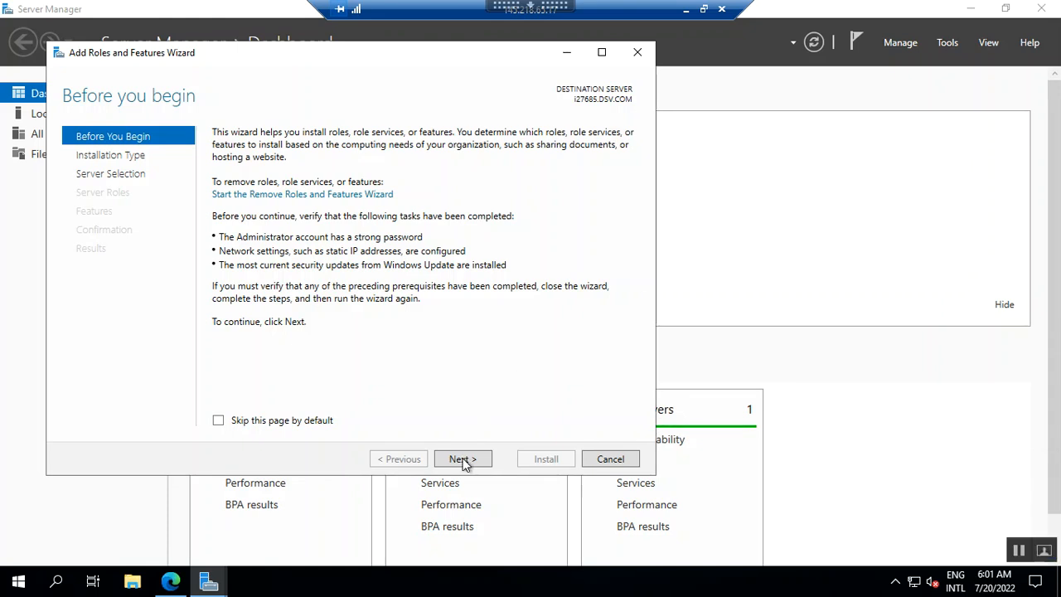
left_click(463, 458)
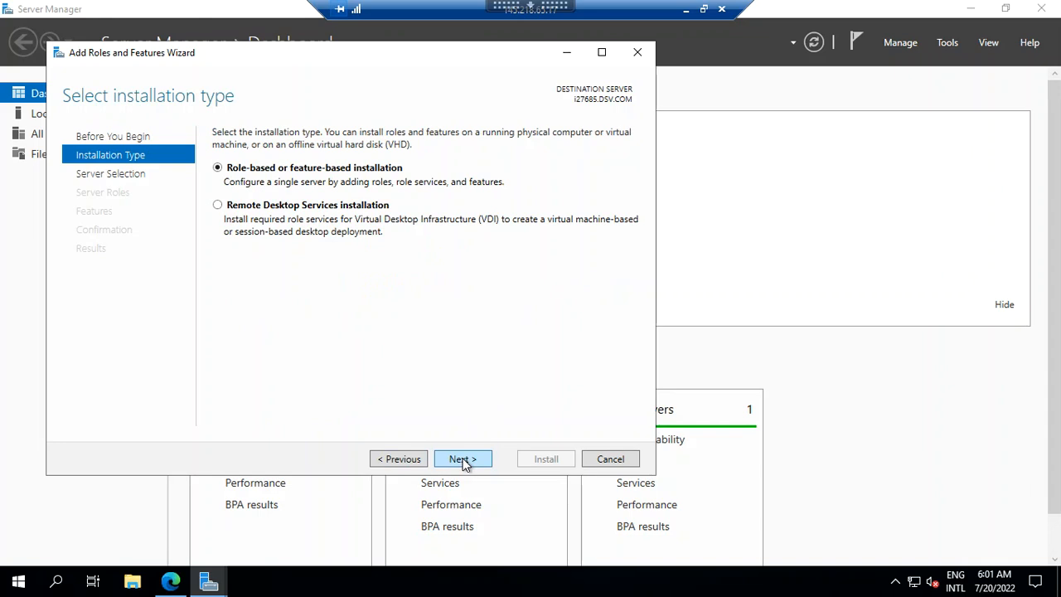
left_click(463, 458)
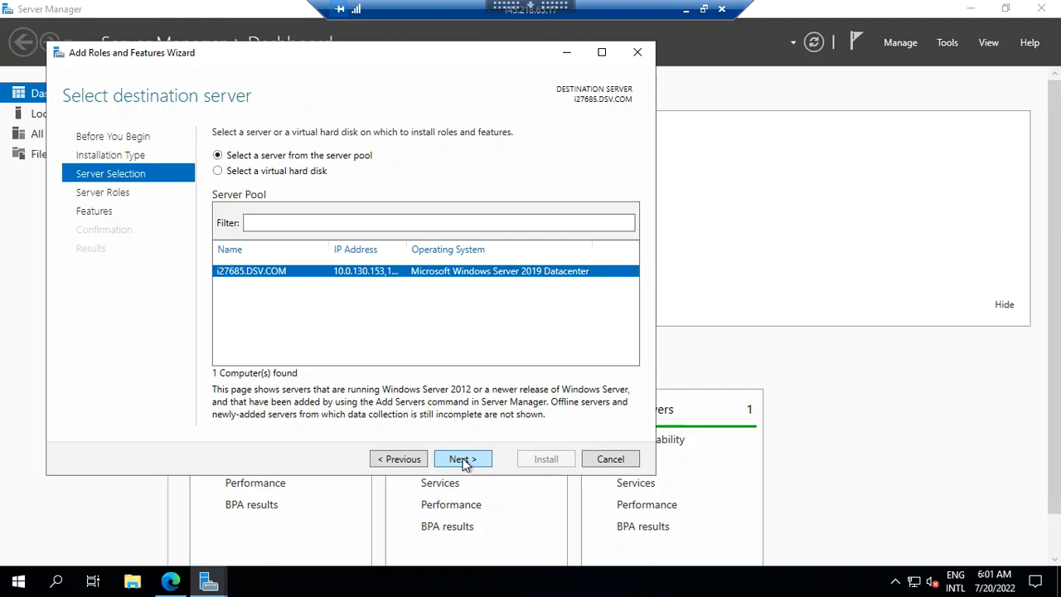
left_click(462, 458)
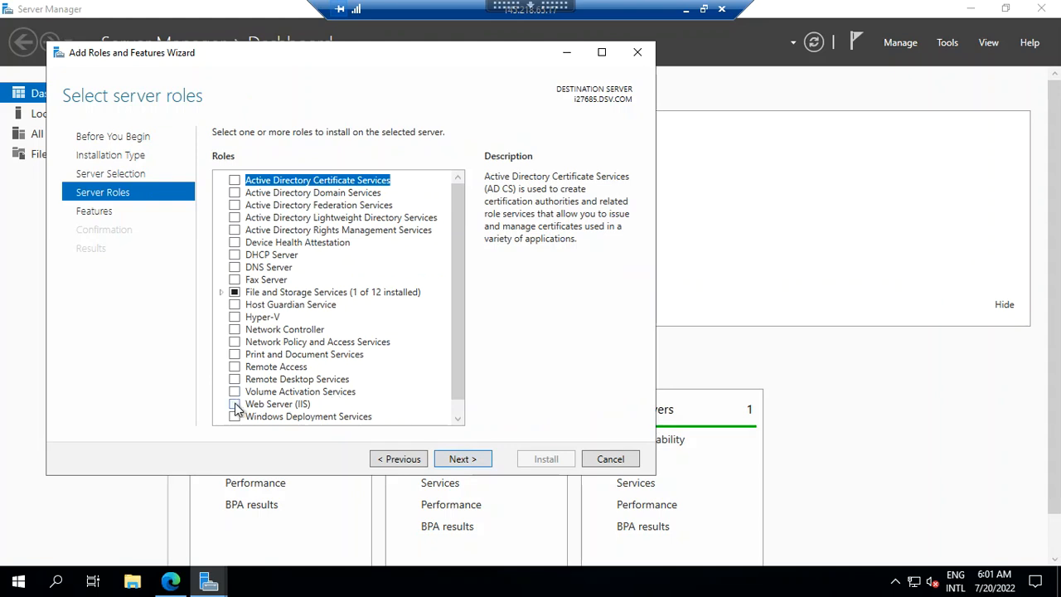
left_click(235, 404)
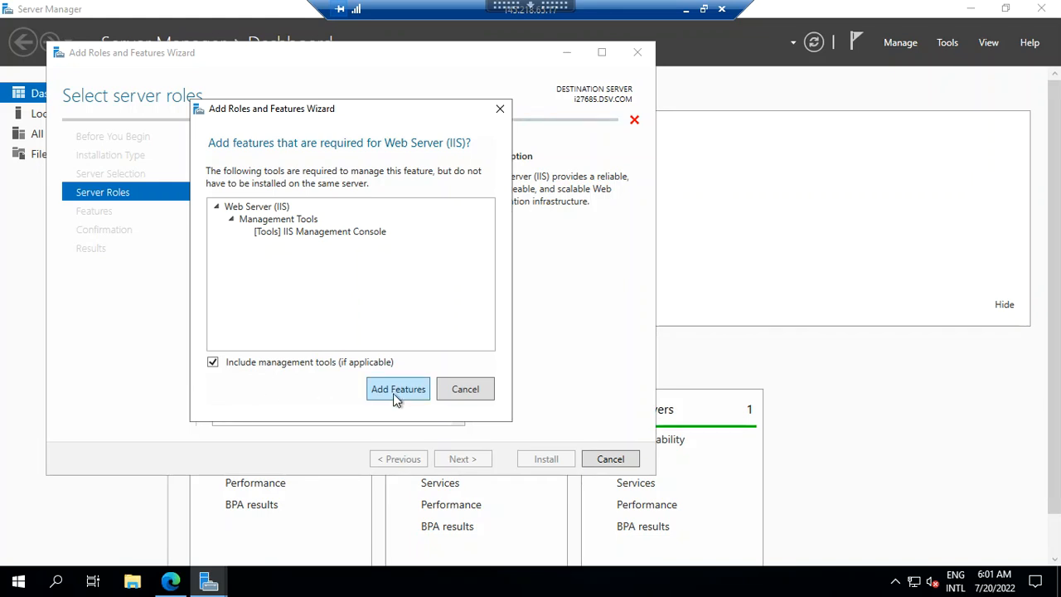
left_click(398, 389)
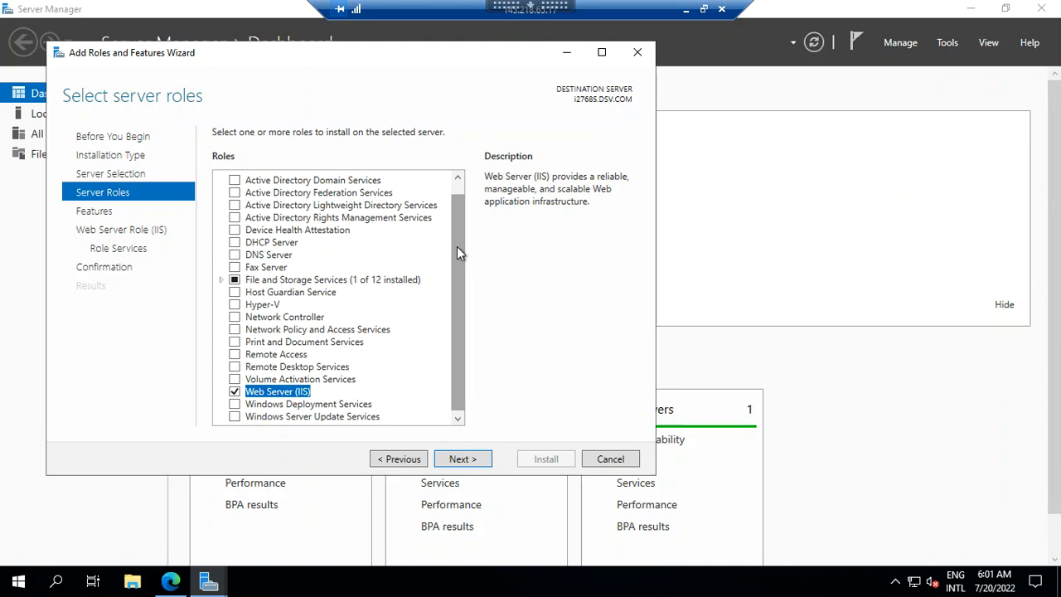
left_click(458, 177)
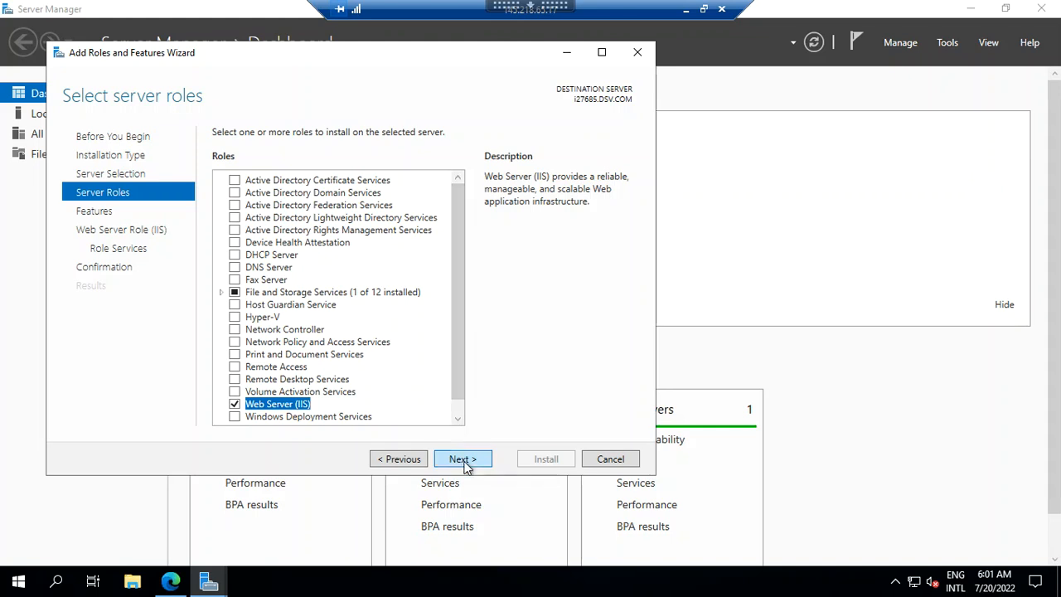
Tick ASP.NET 4.7 under .NET Framework 4.7 features and advance to the Web Server Role page
left_click(461, 459)
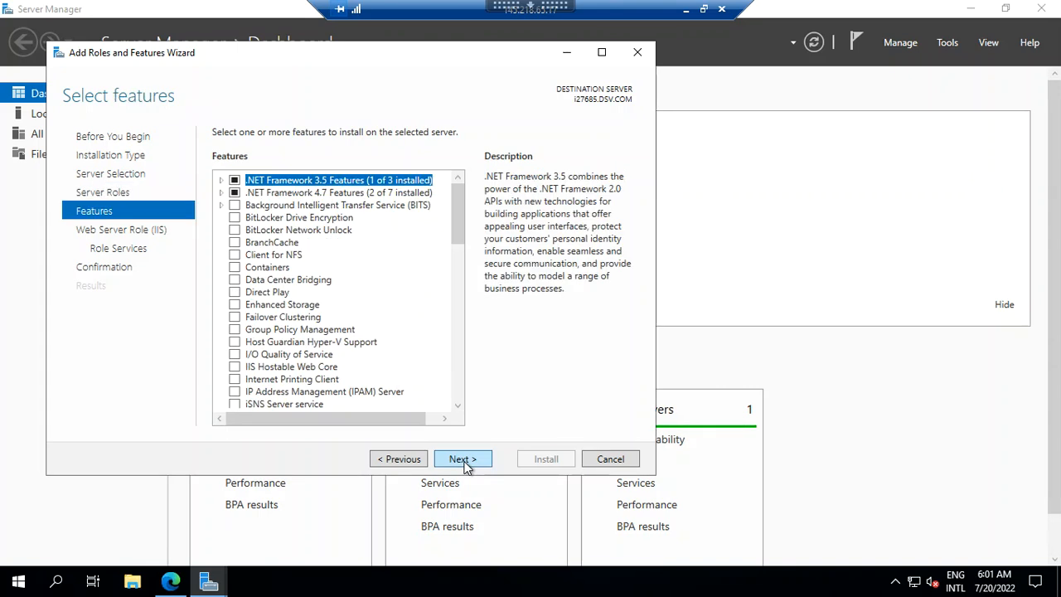
mouse_move(321, 263)
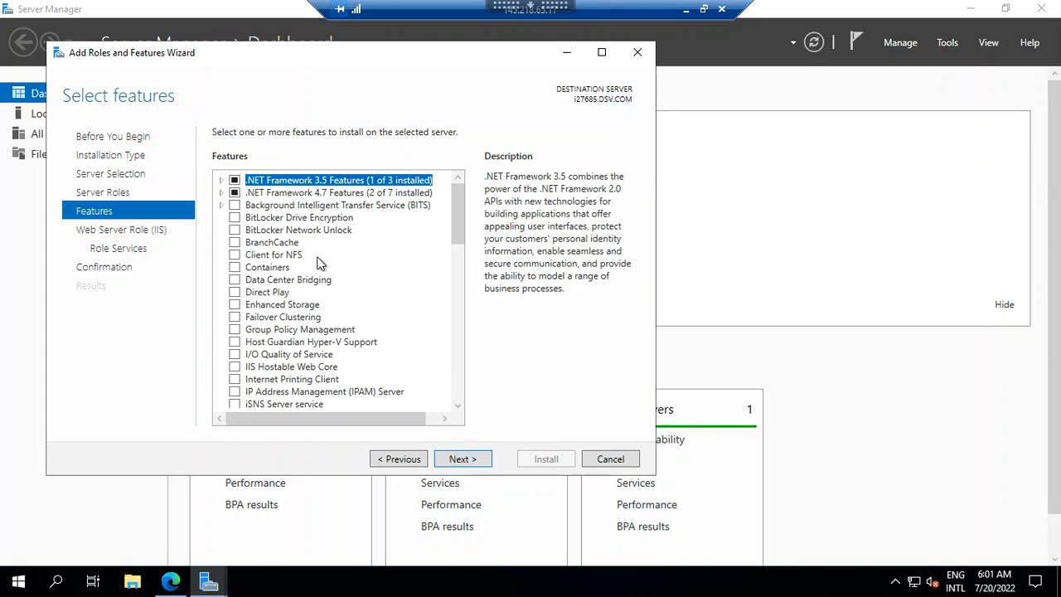
mouse_move(336, 205)
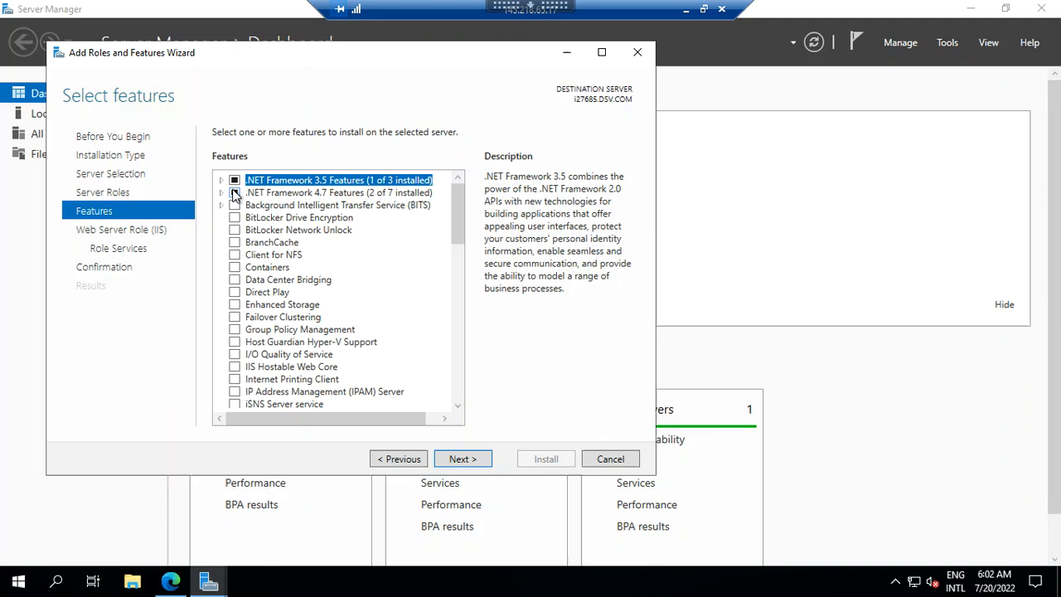
left_click(222, 180)
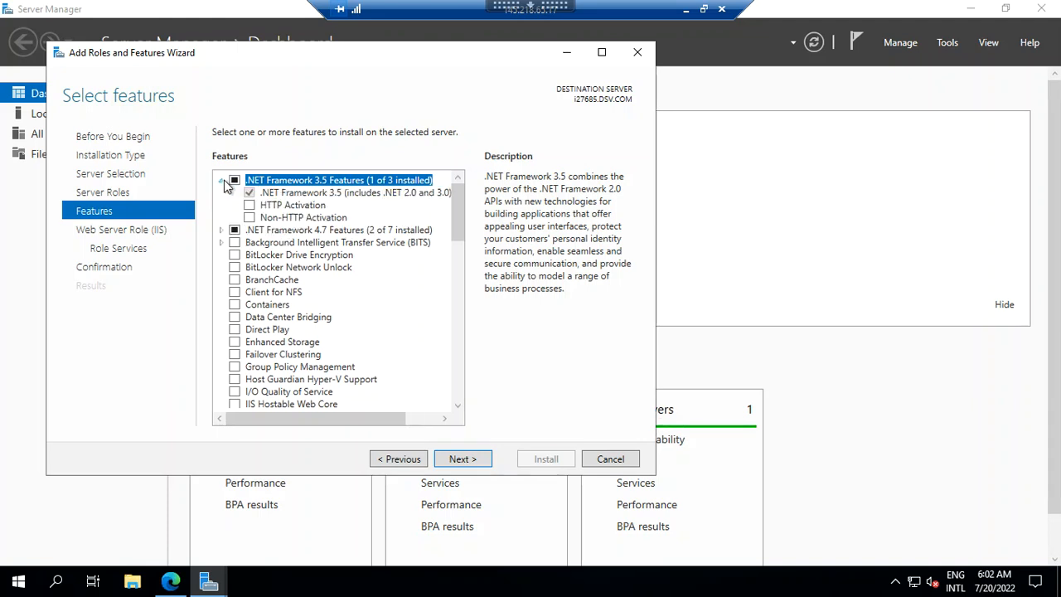
left_click(222, 180)
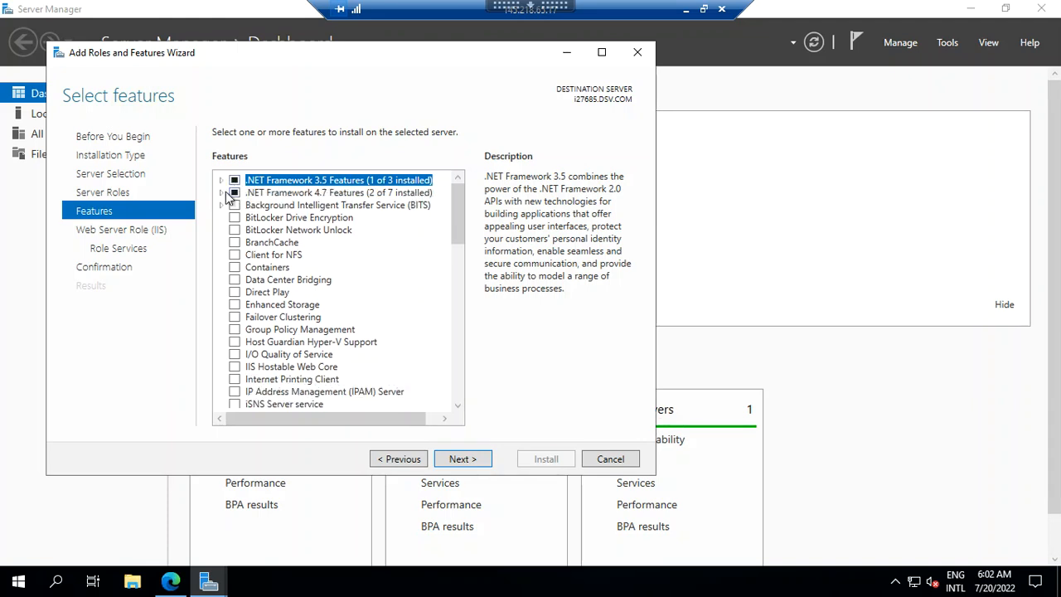
left_click(221, 193)
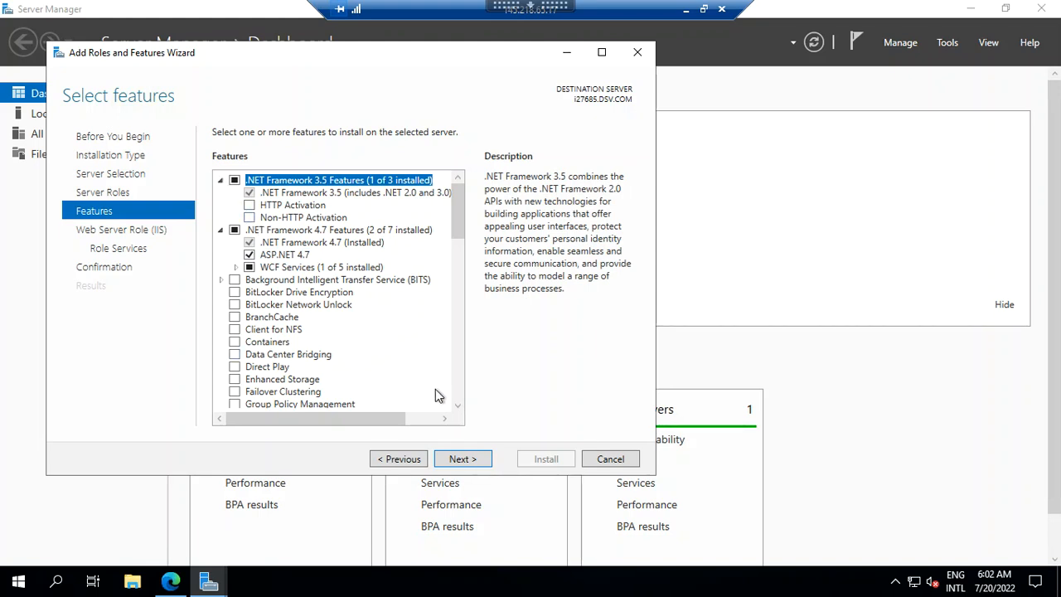
scroll("down", 3)
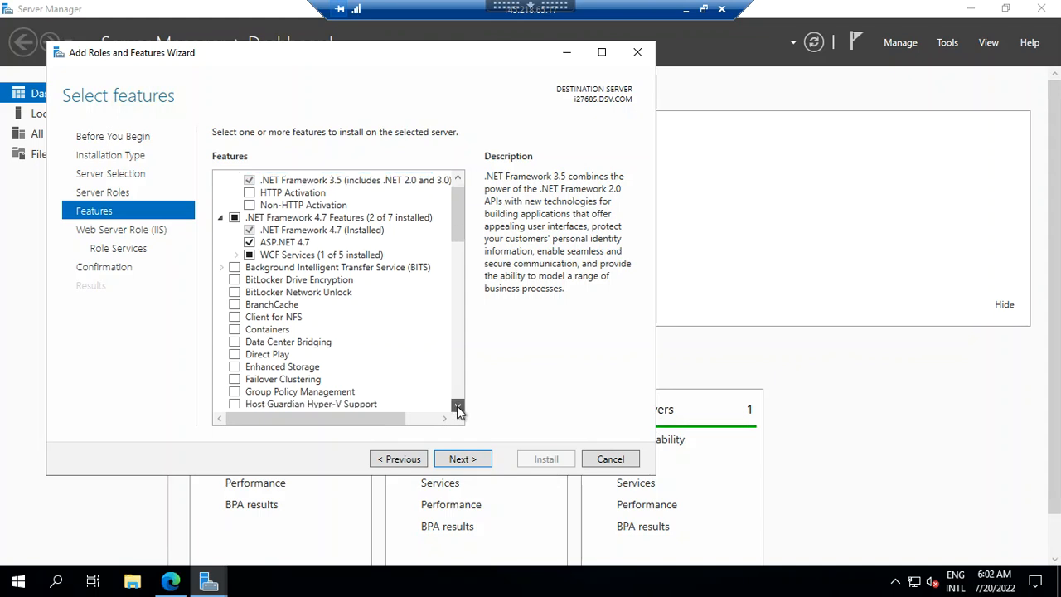
scroll("down", 3)
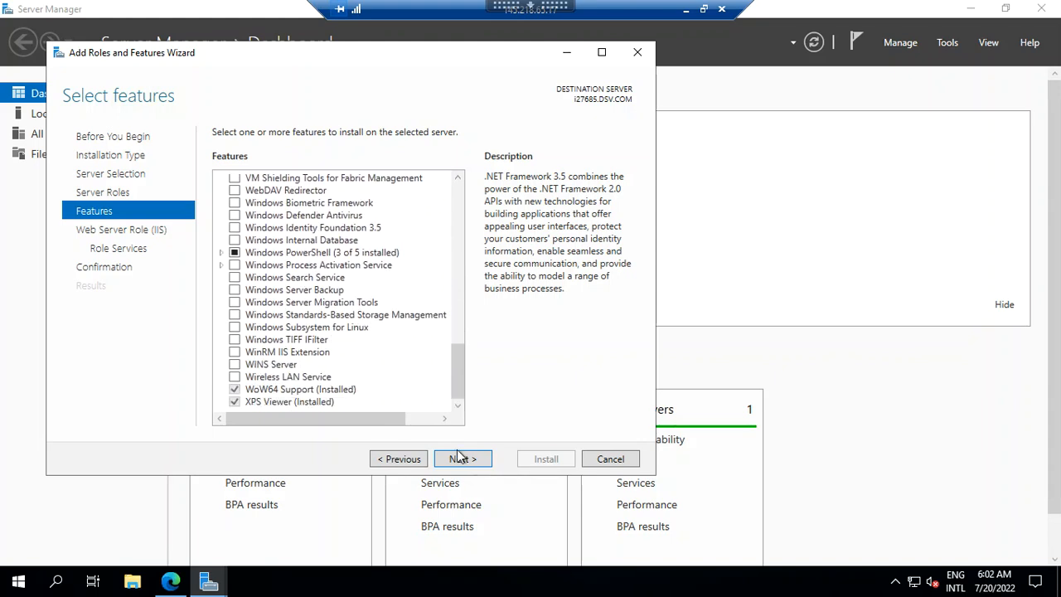
left_click(462, 458)
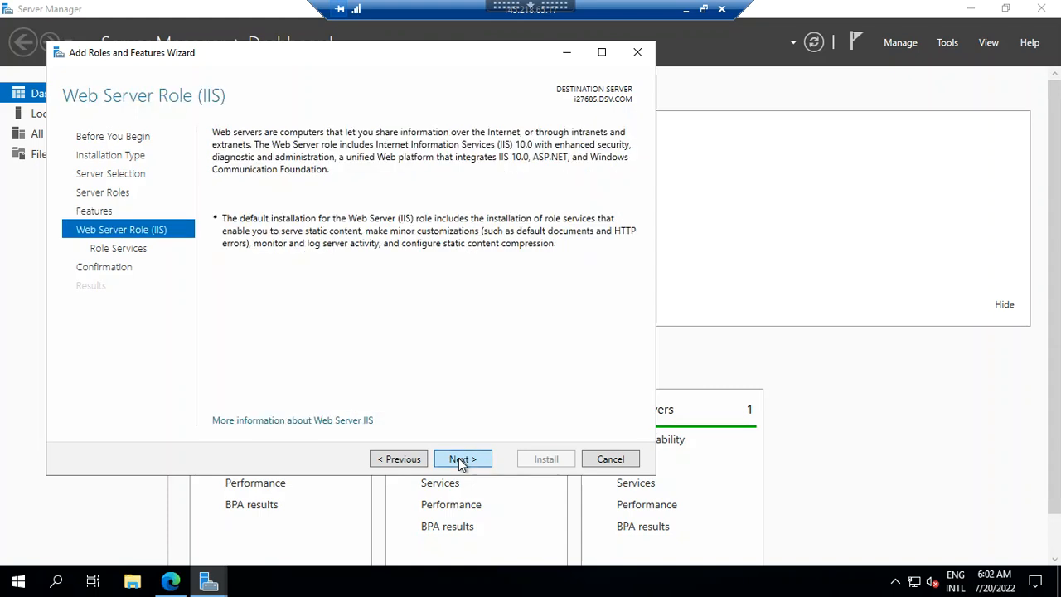
Add Basic and Windows Authentication role services and advance to the Confirmation page
left_click(462, 458)
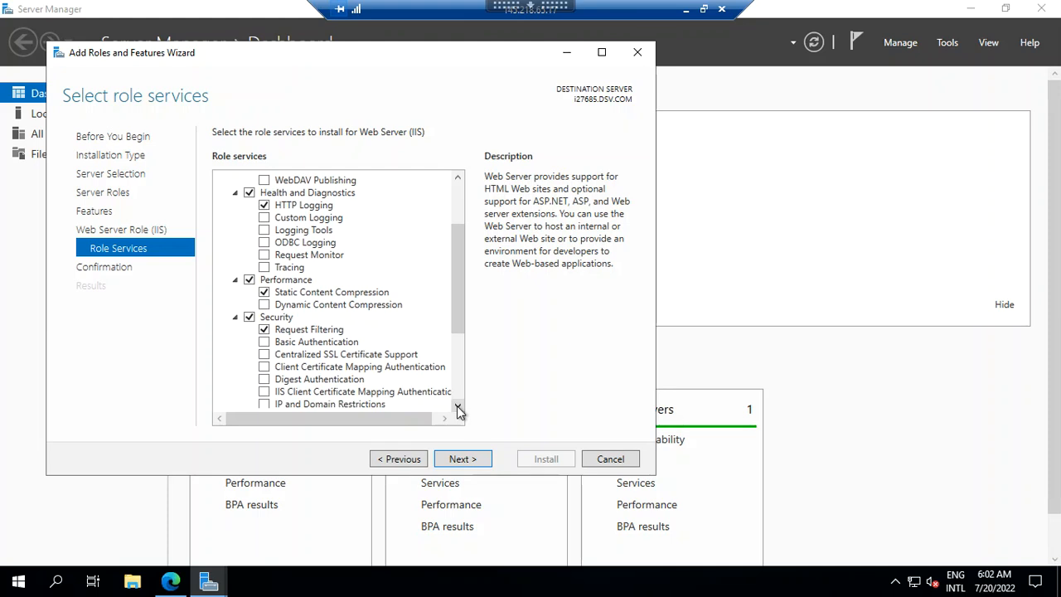
scroll("down", 3)
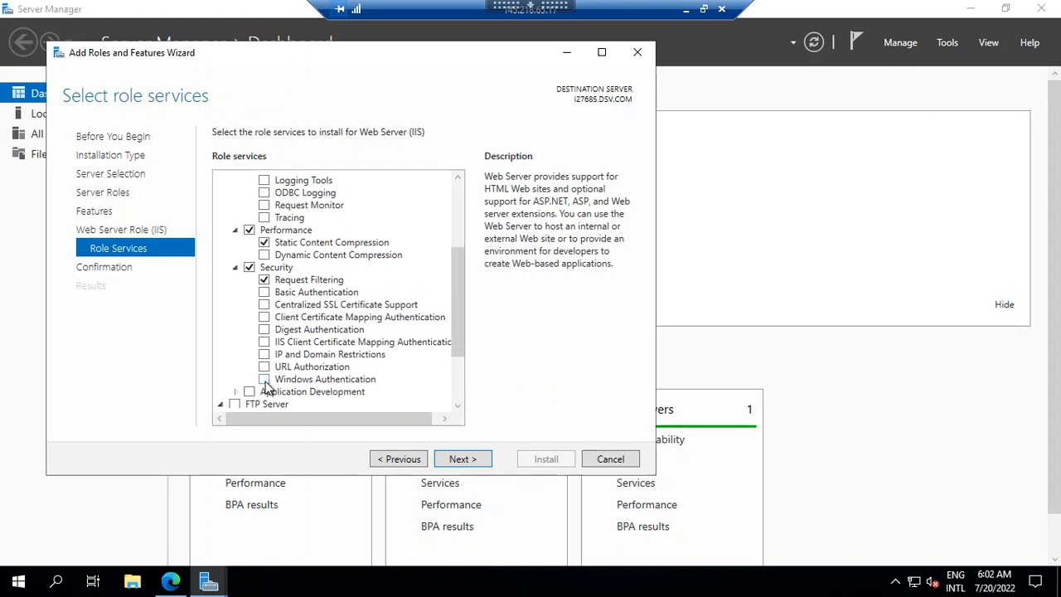
left_click(265, 292)
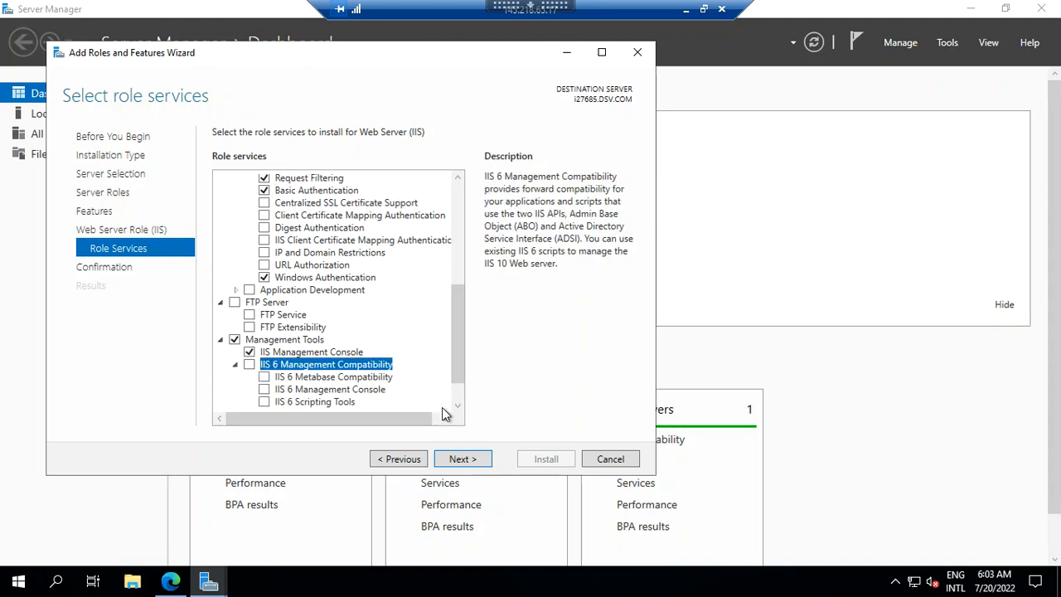
left_click(463, 459)
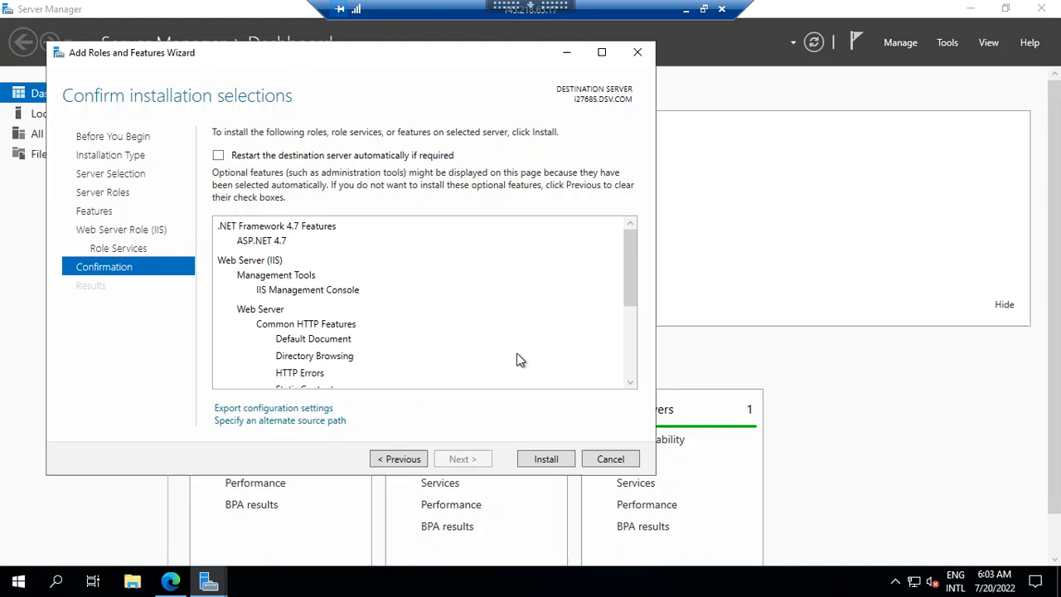
Install Web Server (IIS) and close the wizard once installation succeeds
left_click(630, 385)
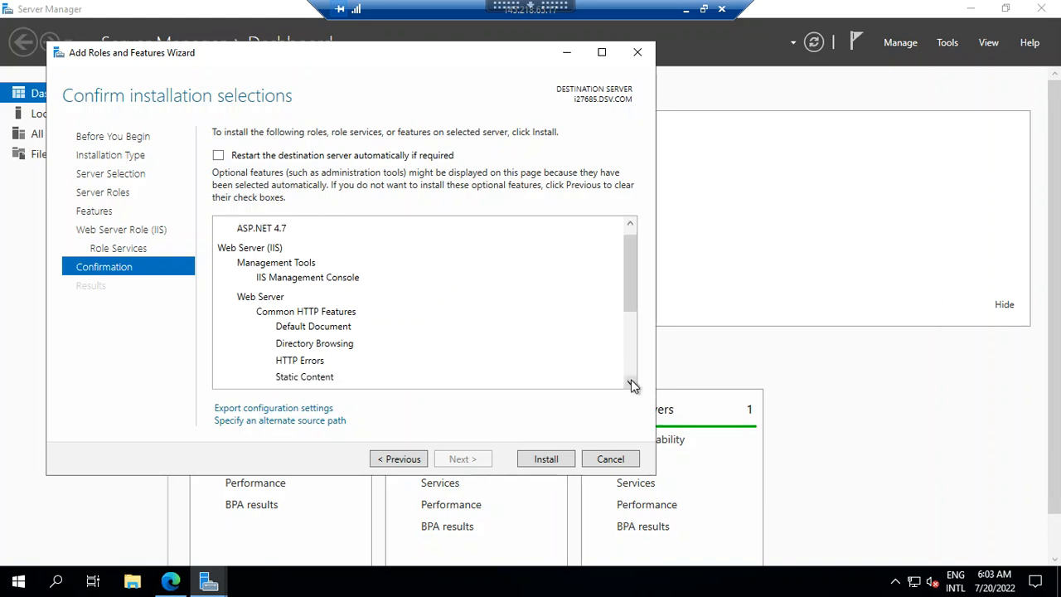
left_click(631, 383)
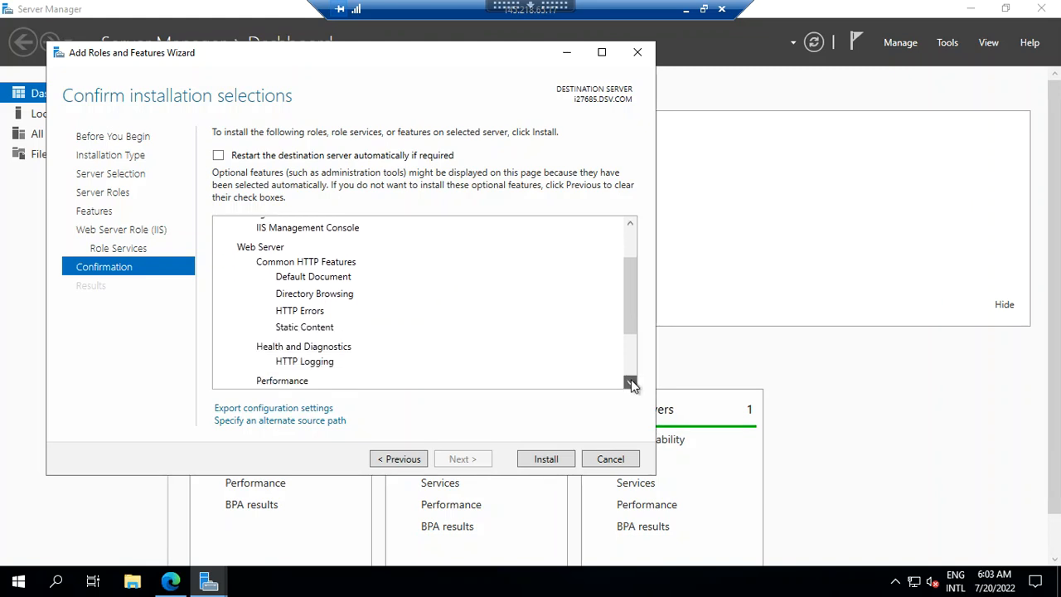
left_click(630, 383)
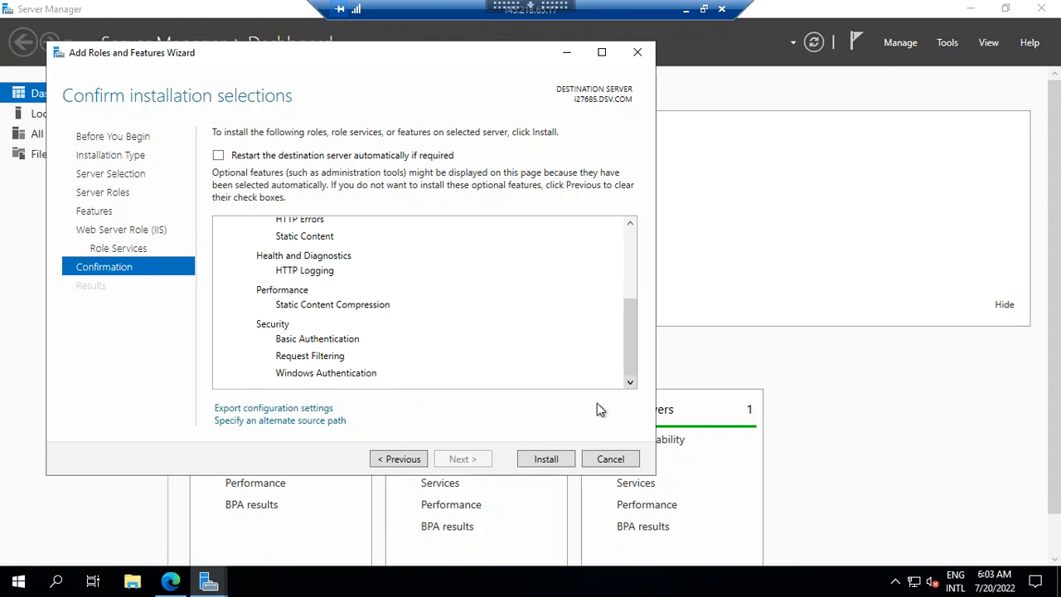
left_click(546, 458)
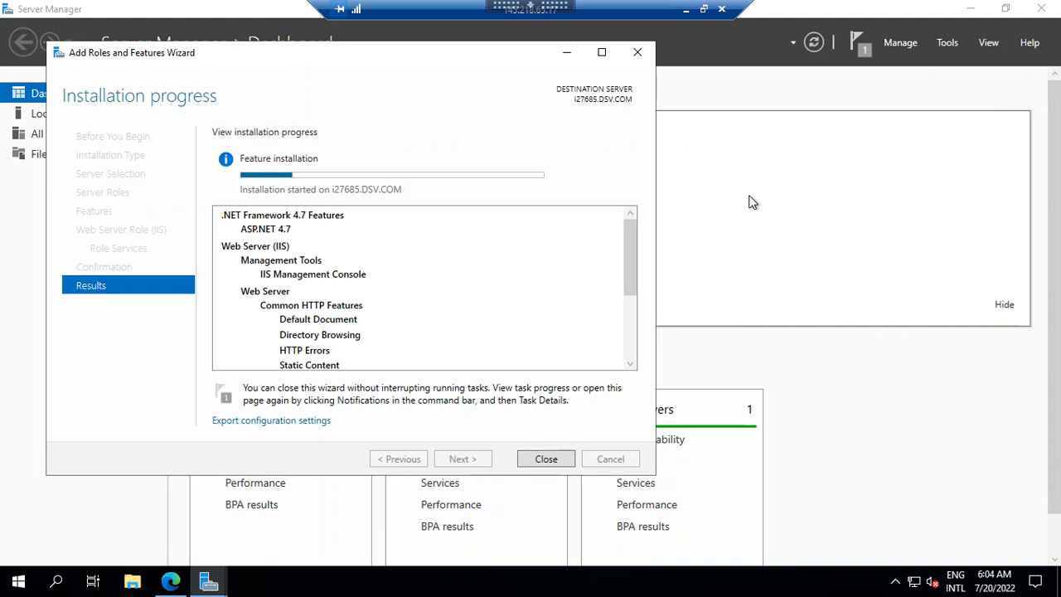
mouse_move(516, 358)
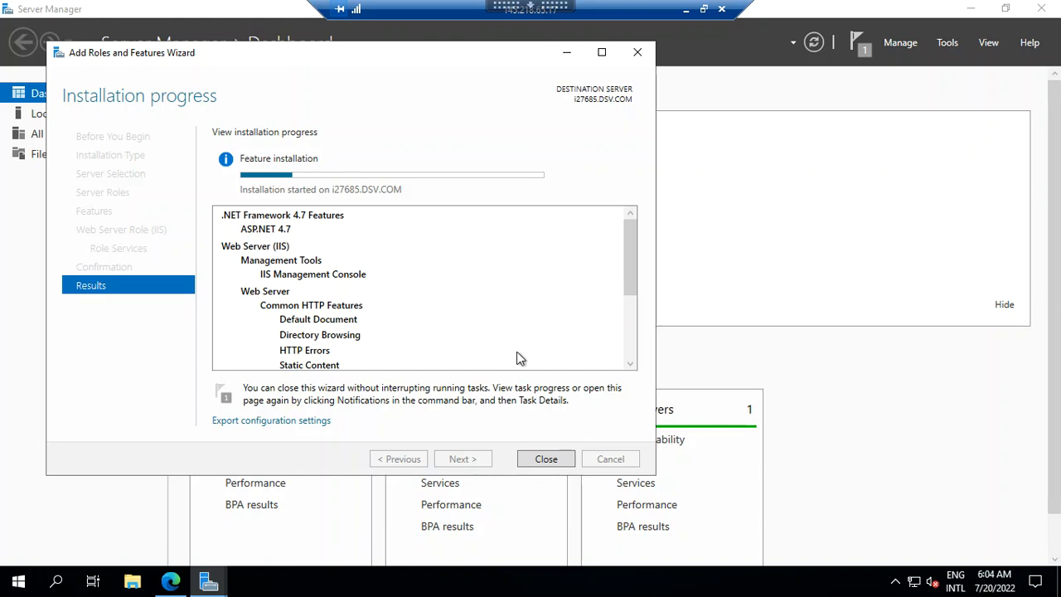
mouse_move(902, 73)
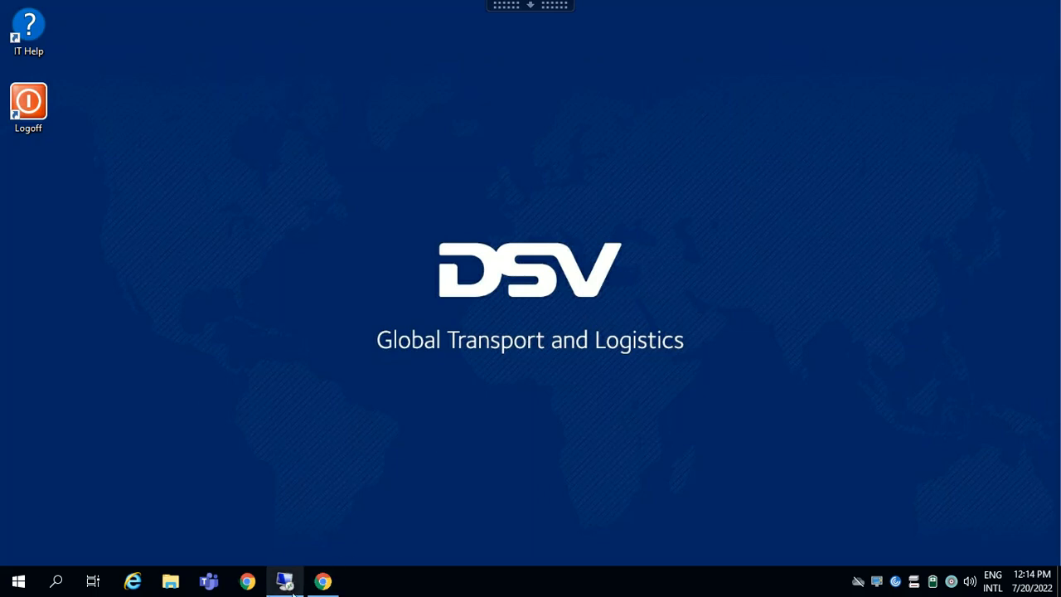
left_click(284, 581)
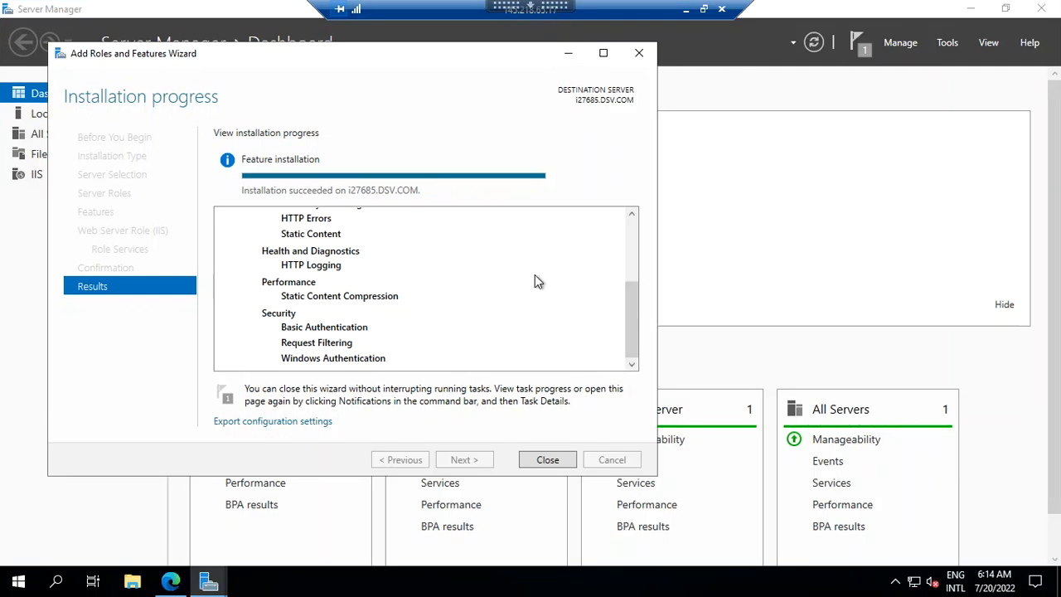
mouse_move(540, 427)
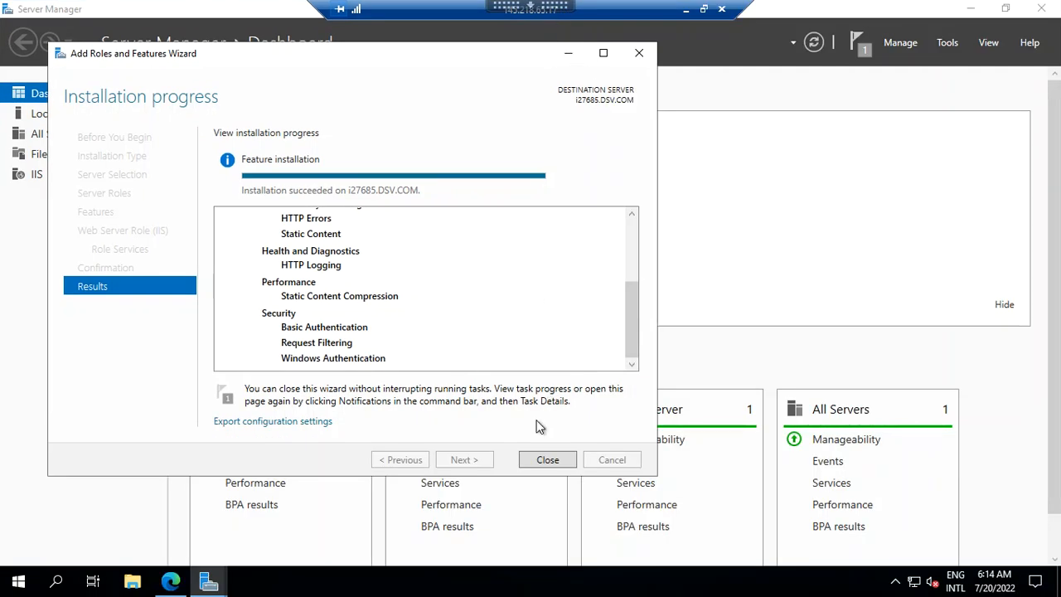
left_click(547, 459)
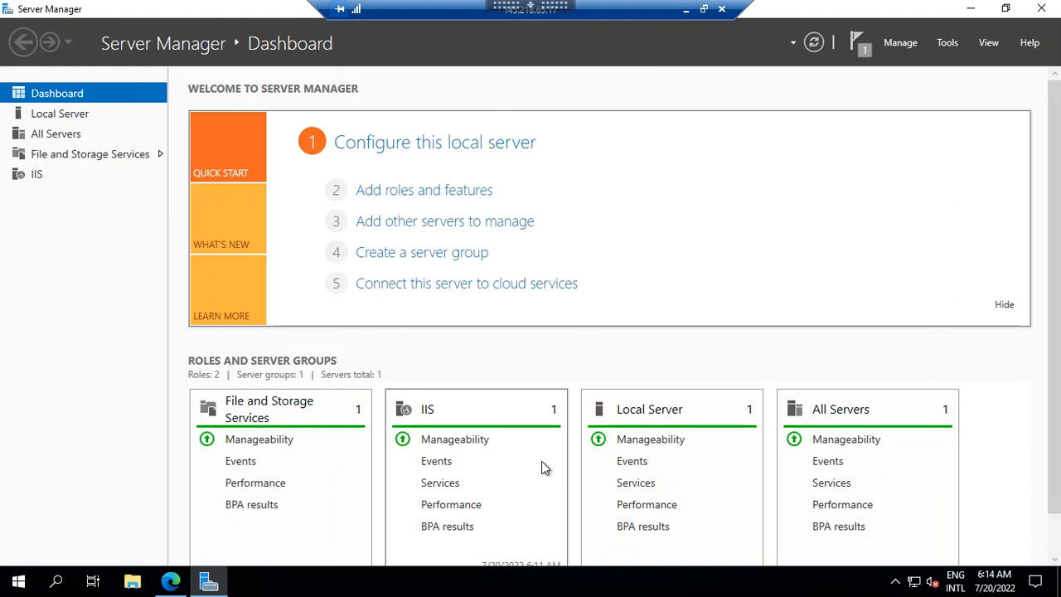
mouse_move(1048, 16)
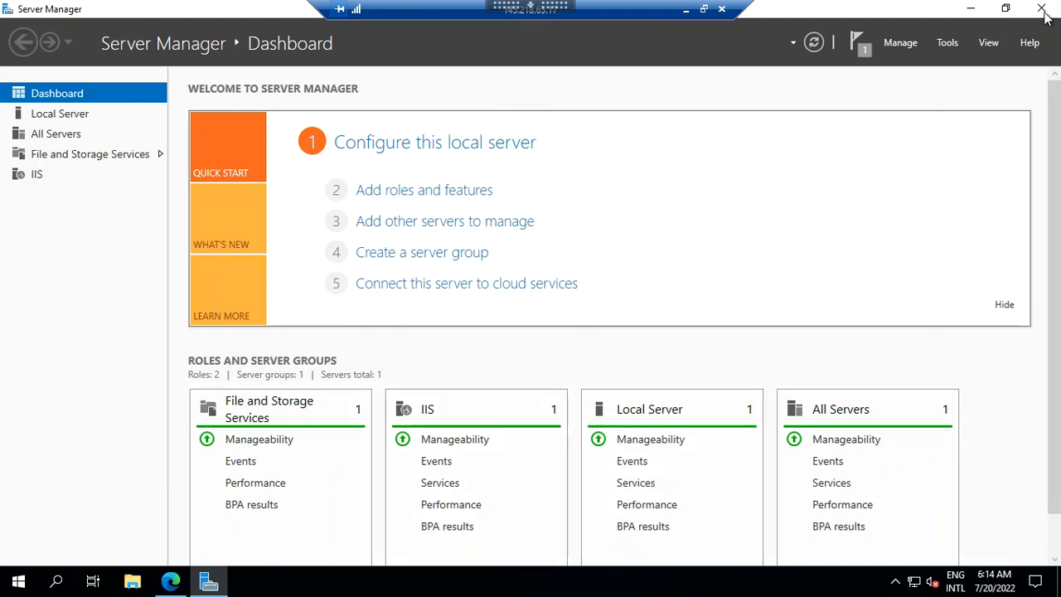
Close Server Manager and bring up the Start menu's programs list
left_click(1041, 8)
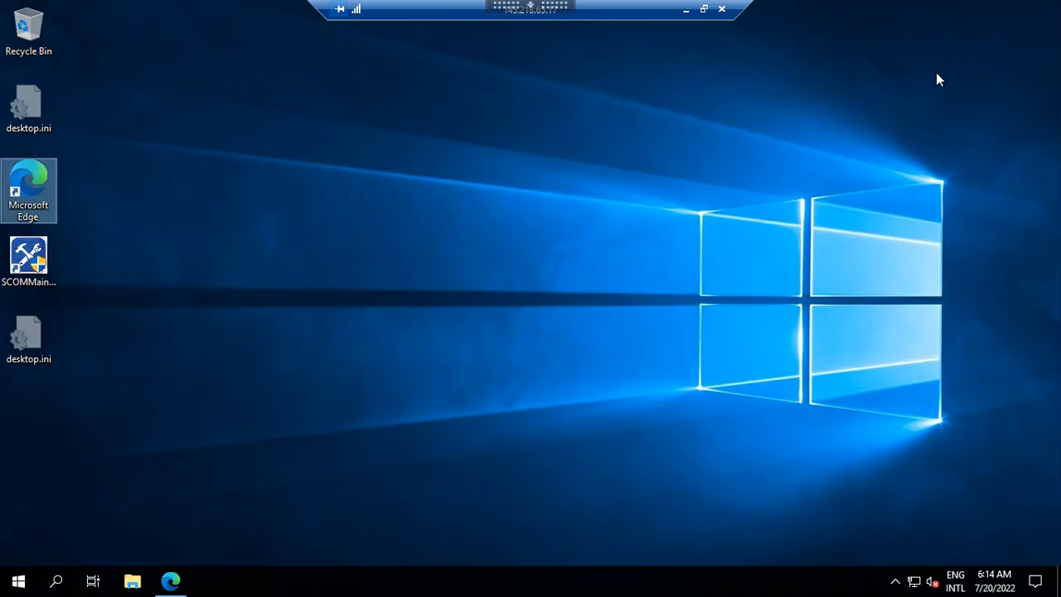
mouse_move(18, 581)
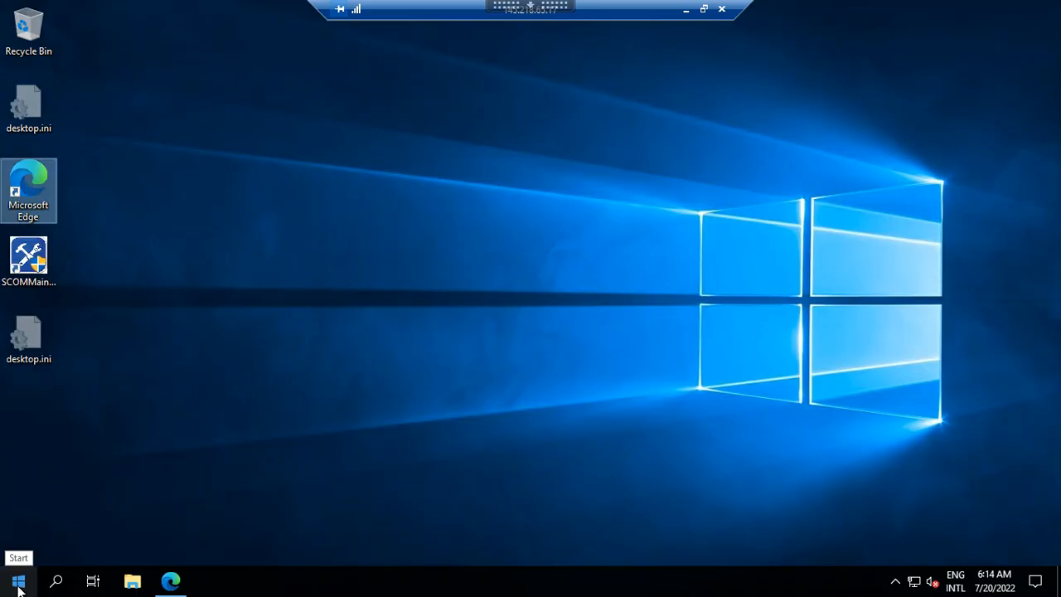
left_click(18, 582)
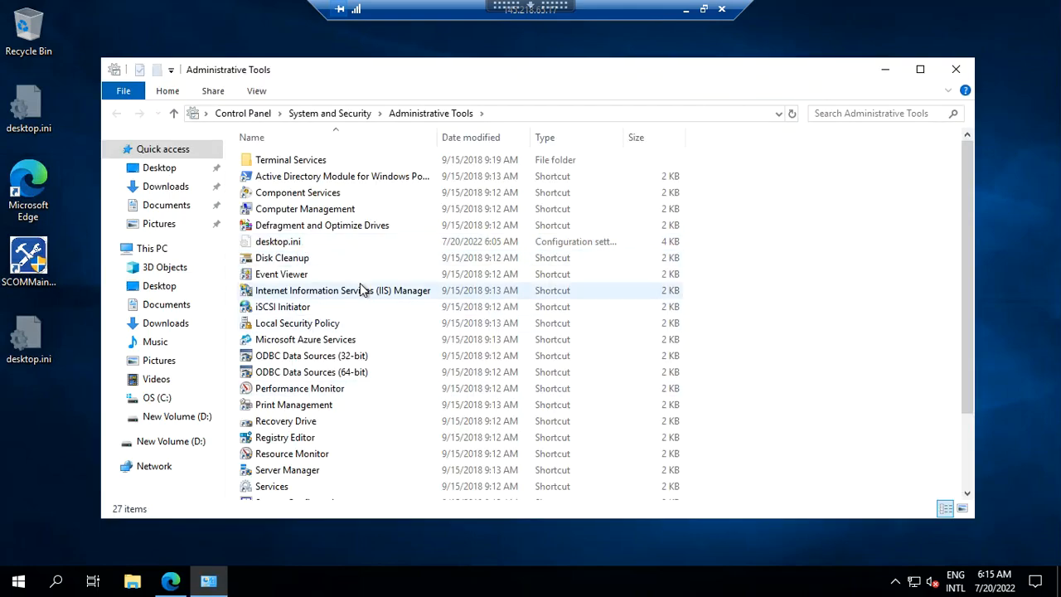
Launch IIS Manager from Administrative Tools and maximize its window
left_click(342, 291)
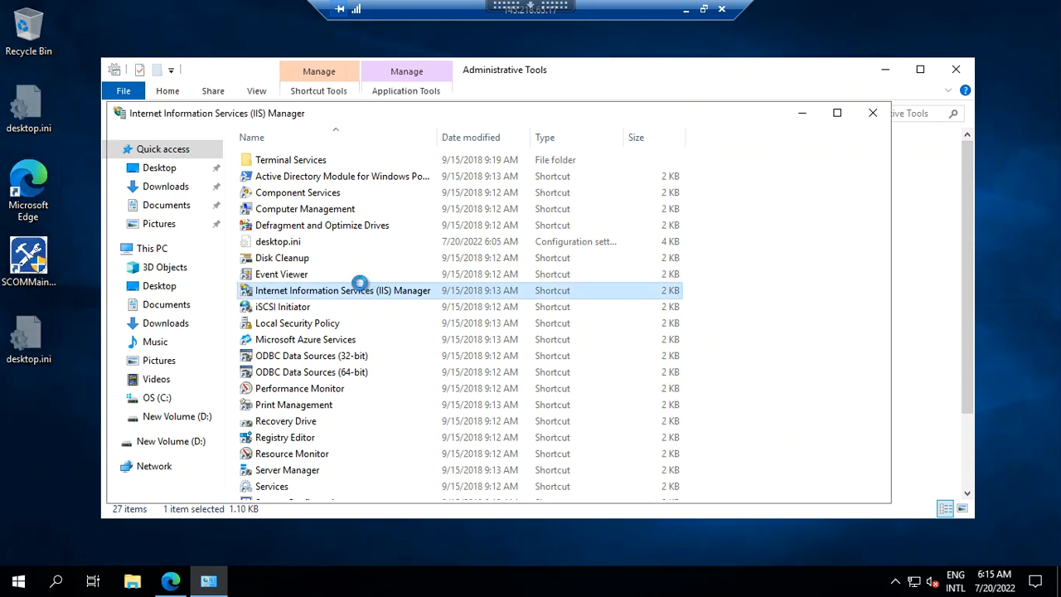
double_click(343, 290)
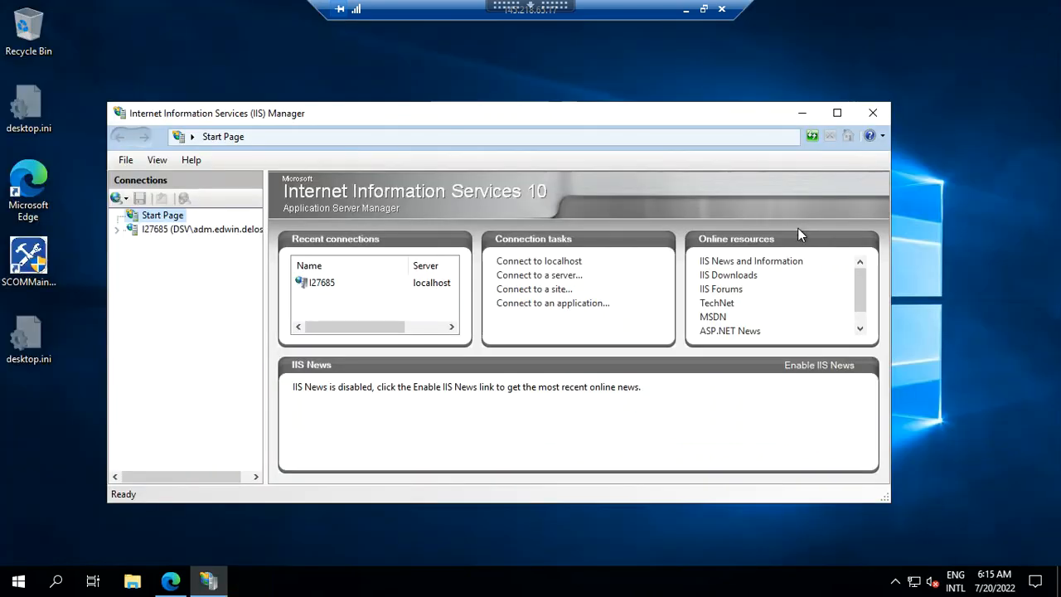
left_click(837, 112)
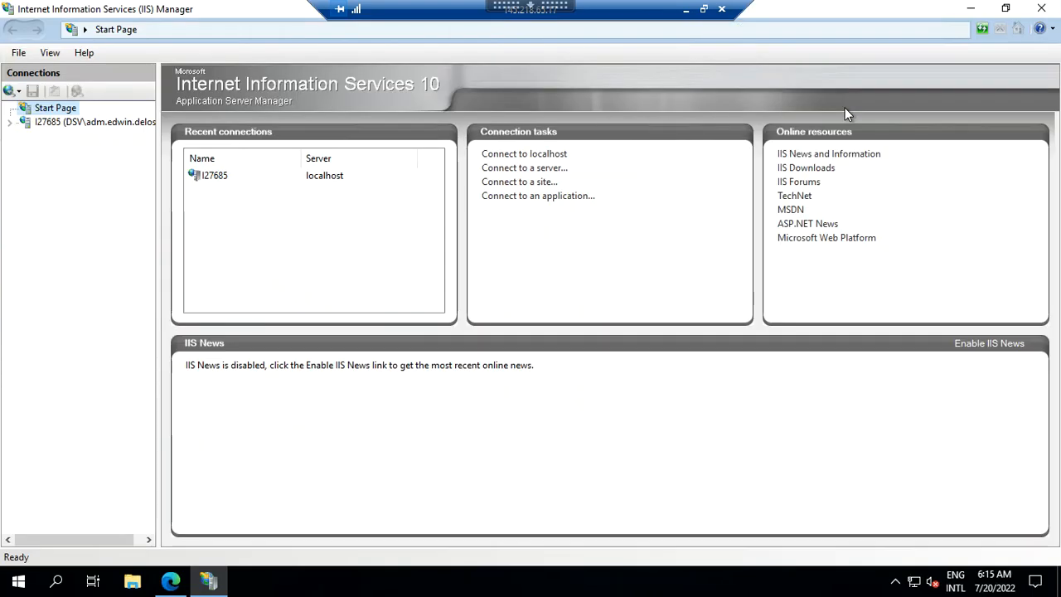
mouse_move(48, 196)
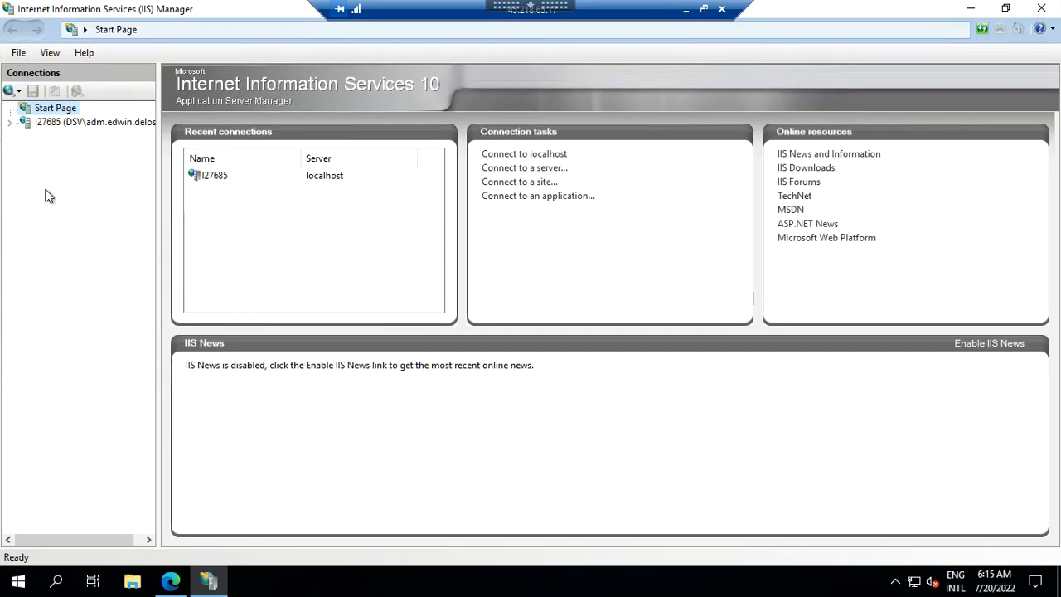
Expand the server and Sites, select Default Web Site, and open its Modules feature
left_click(95, 122)
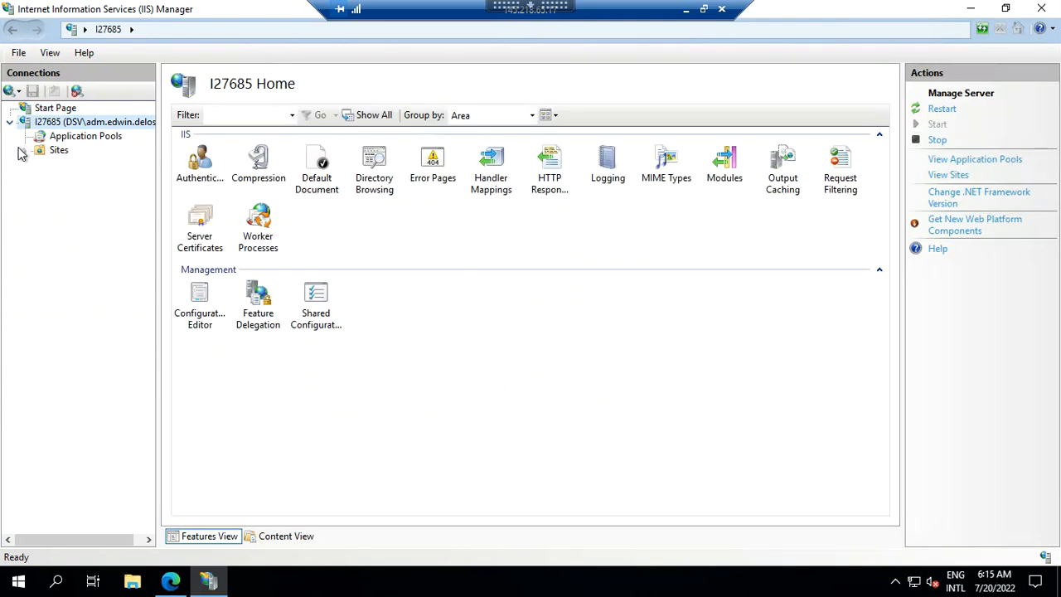
mouse_move(25, 162)
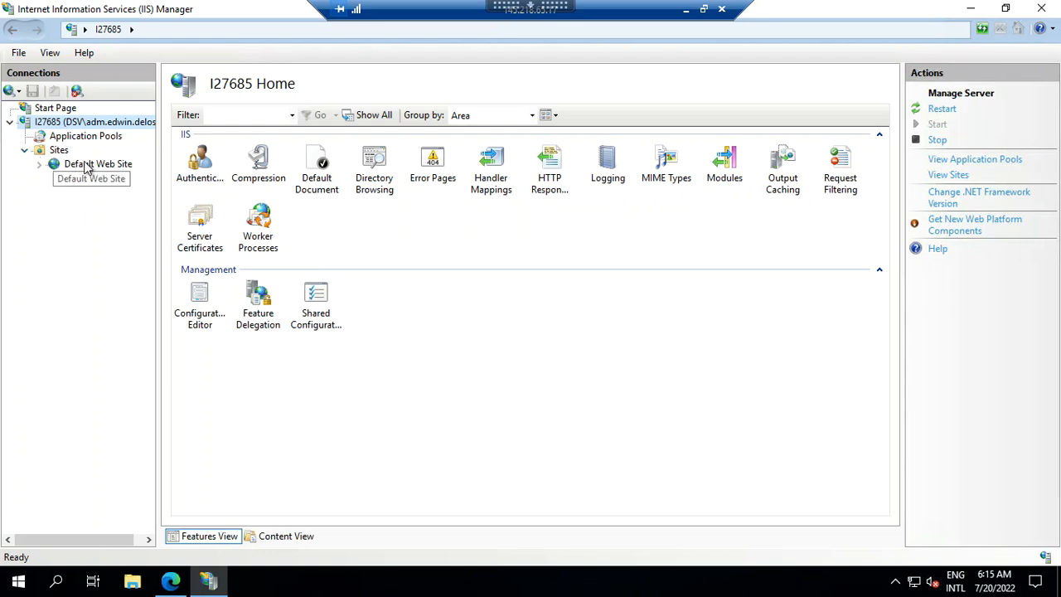
left_click(98, 164)
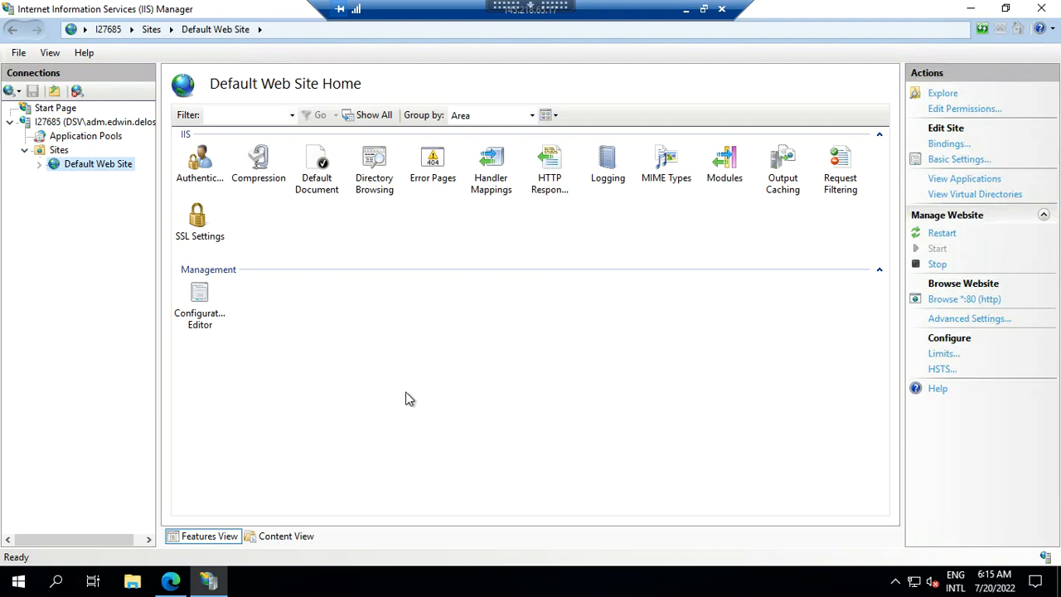
mouse_move(388, 359)
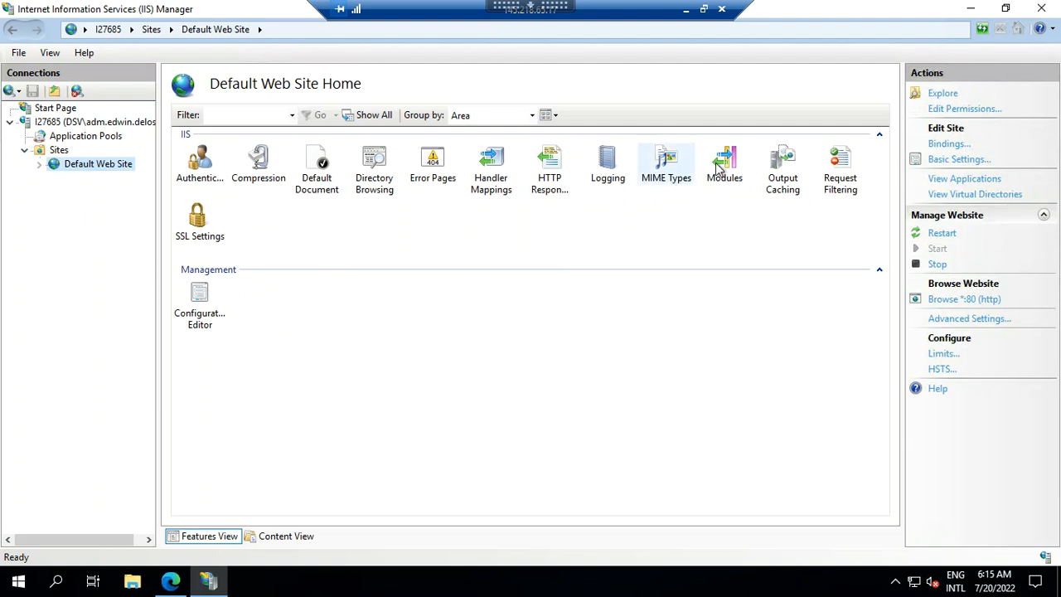
double_click(724, 163)
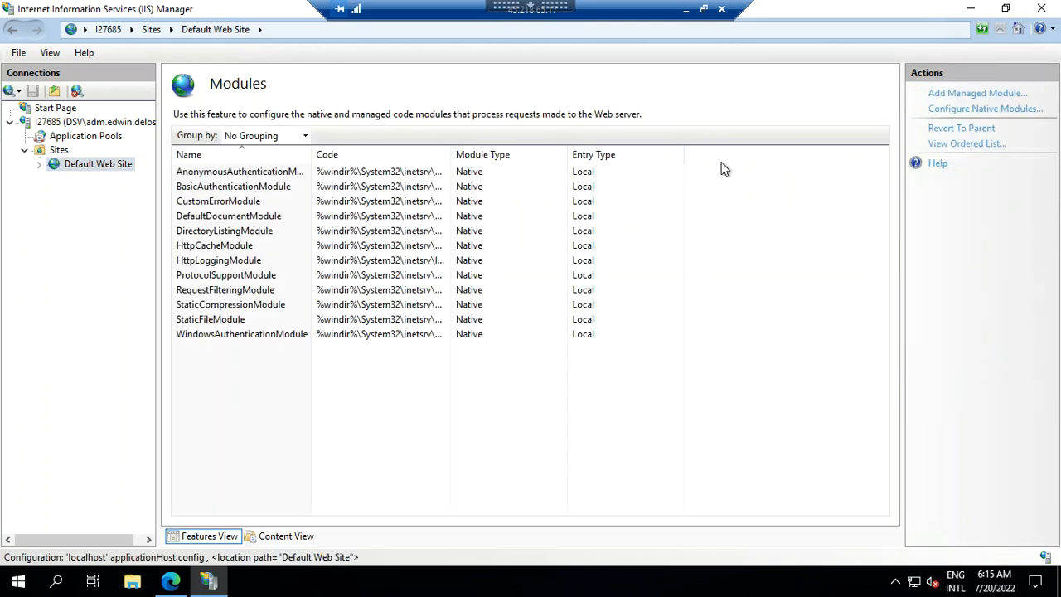
mouse_move(299, 484)
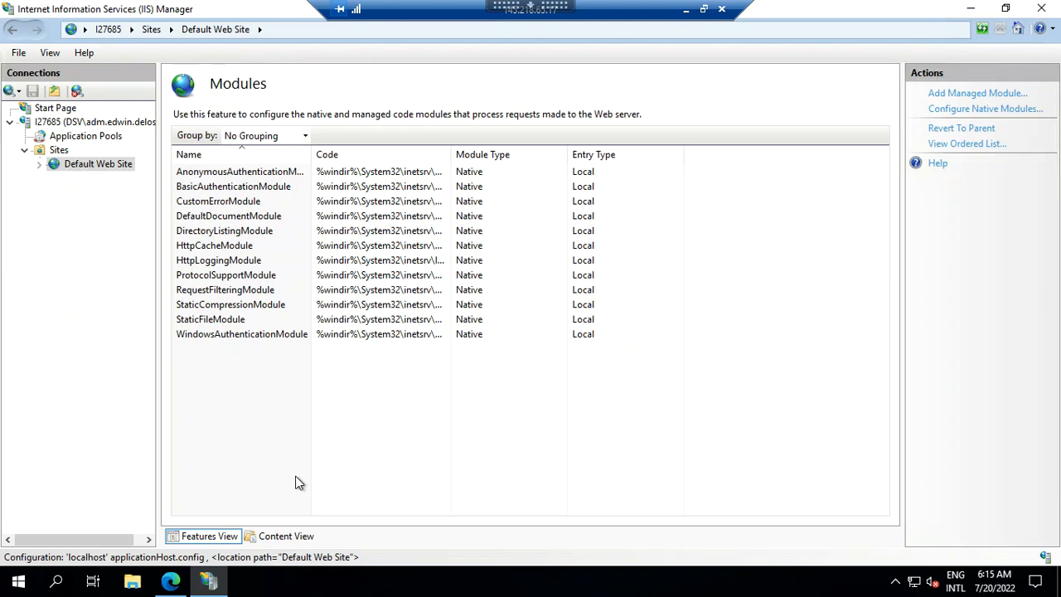
Go to the Application Pools list and open DefaultAppPool's edit dialog
left_click(225, 289)
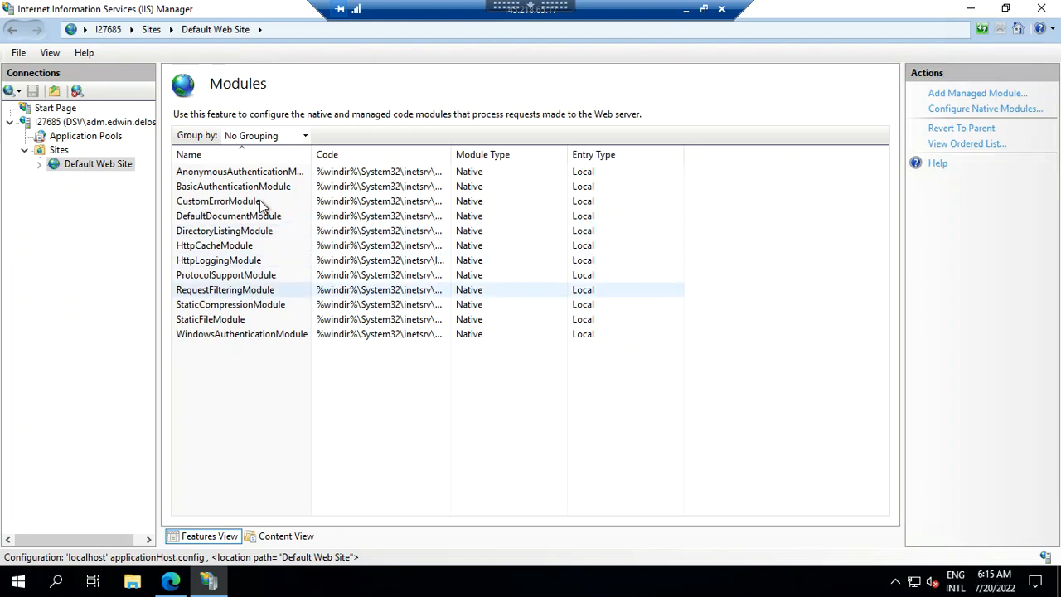
left_click(233, 186)
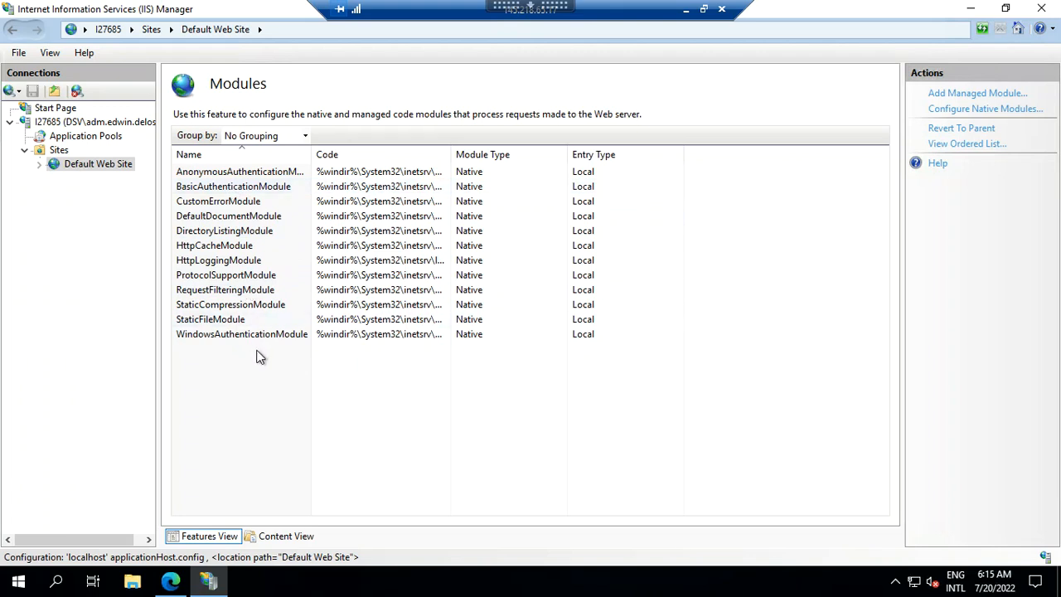
mouse_move(85, 135)
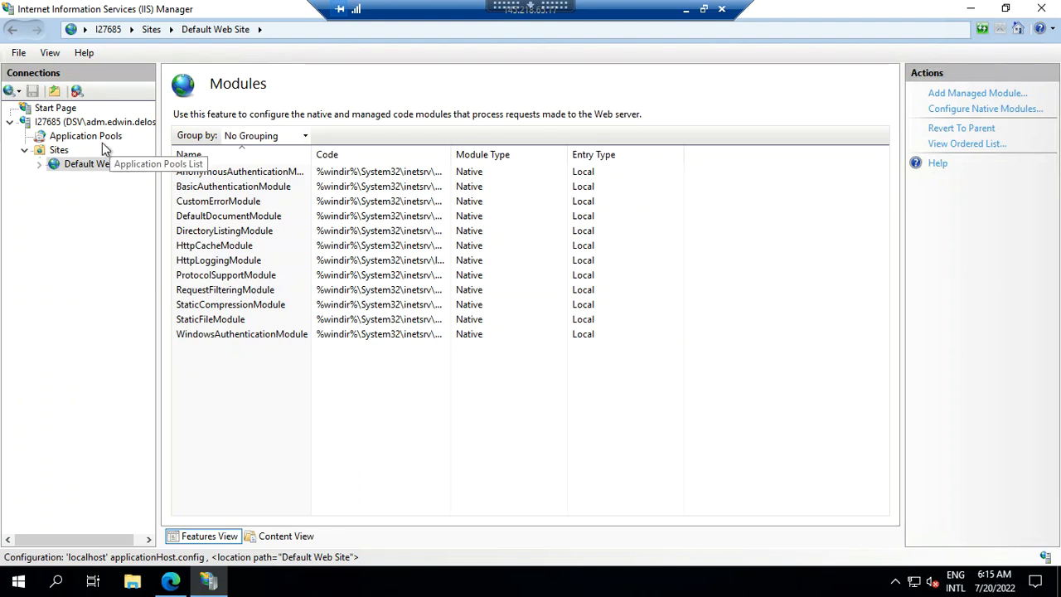
left_click(85, 135)
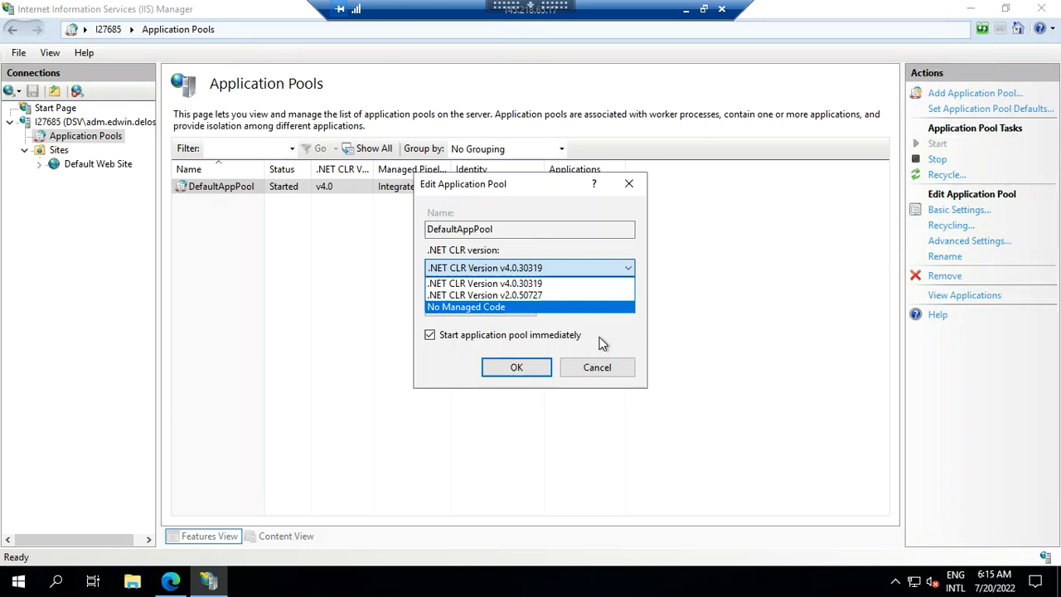
Keep DefaultAppPool on .NET CLR v4.0 and close its settings unchanged
left_click(485, 283)
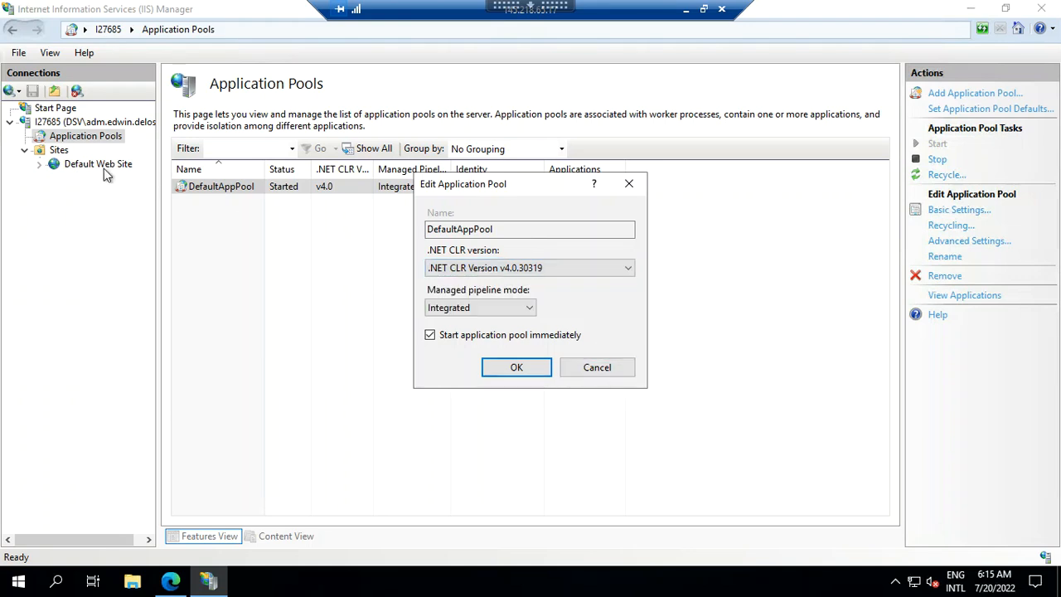
left_click(516, 367)
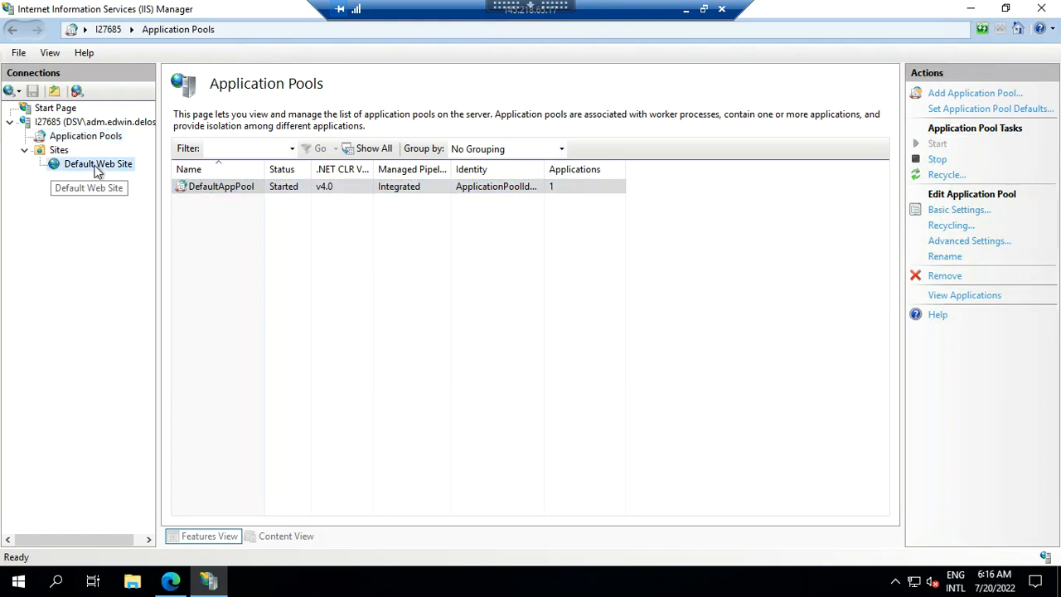
Browse Default Web Site so the IIS welcome page at localhost opens in Edge
right_click(98, 163)
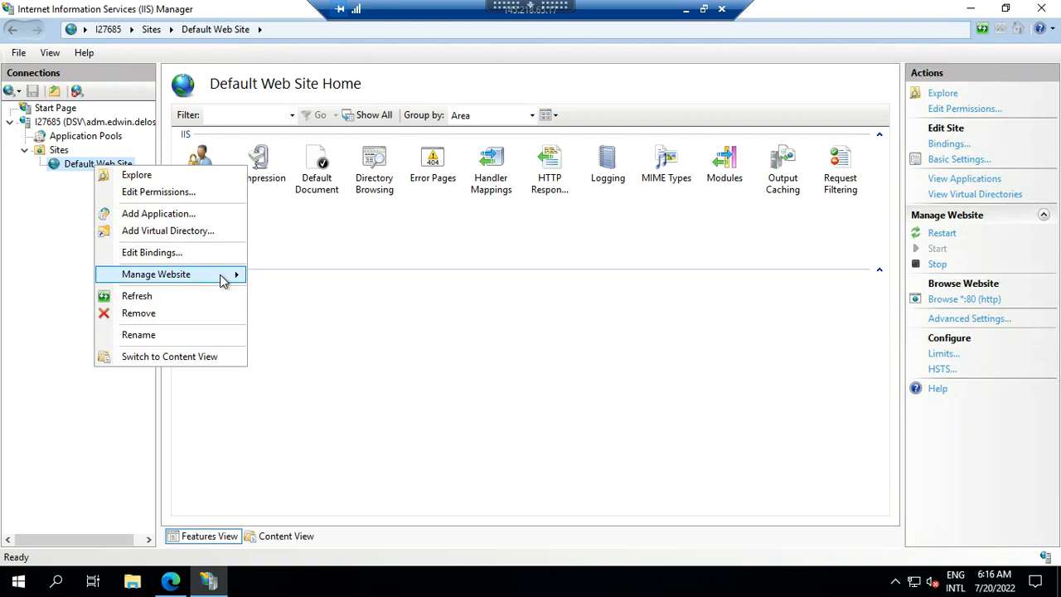
left_click(321, 343)
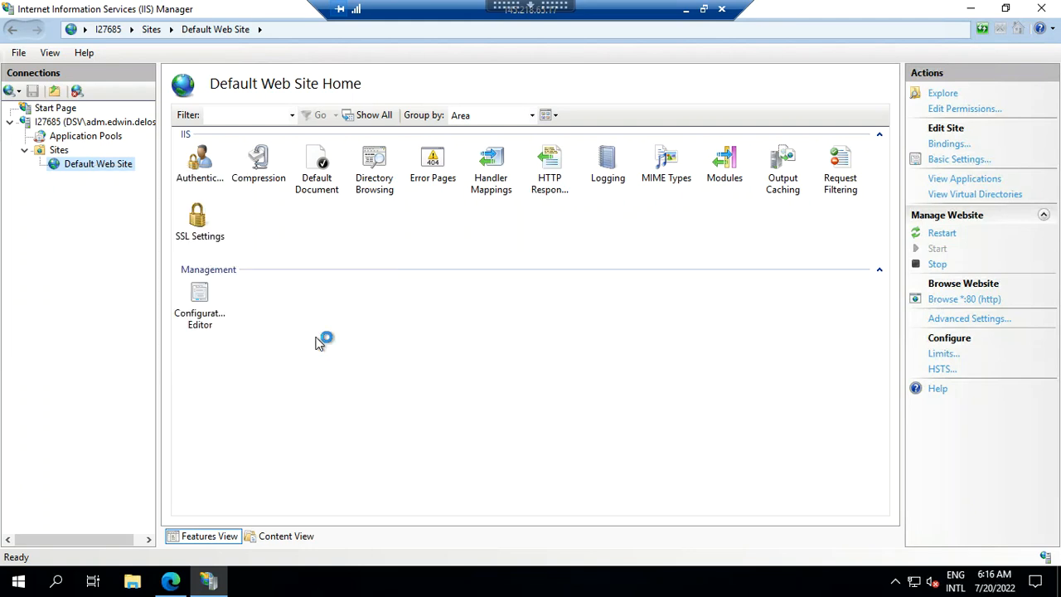
left_click(965, 298)
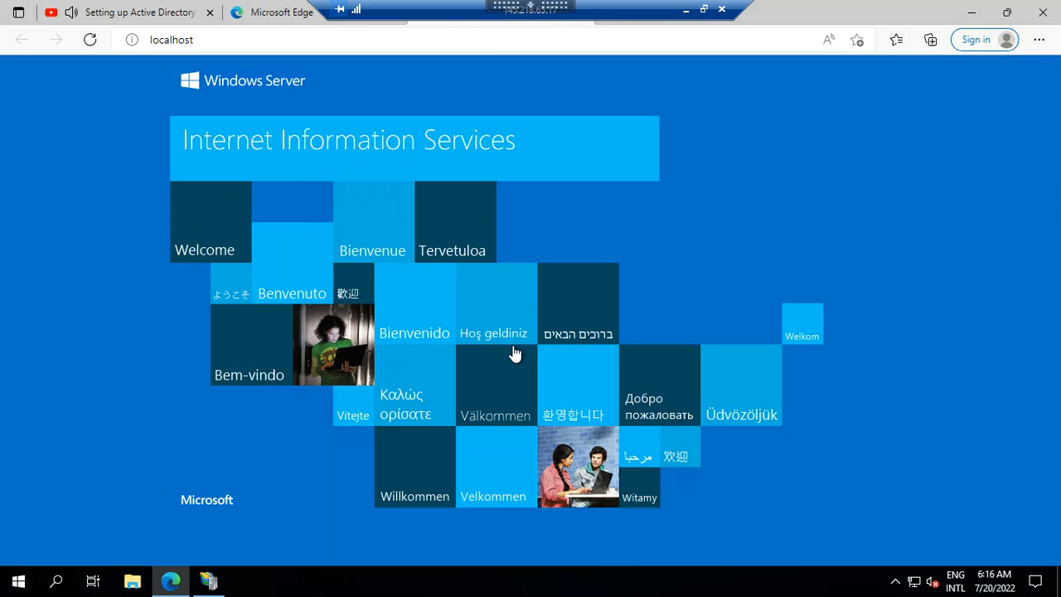
Restore down the Edge window showing the localhost IIS welcome page
left_click(170, 39)
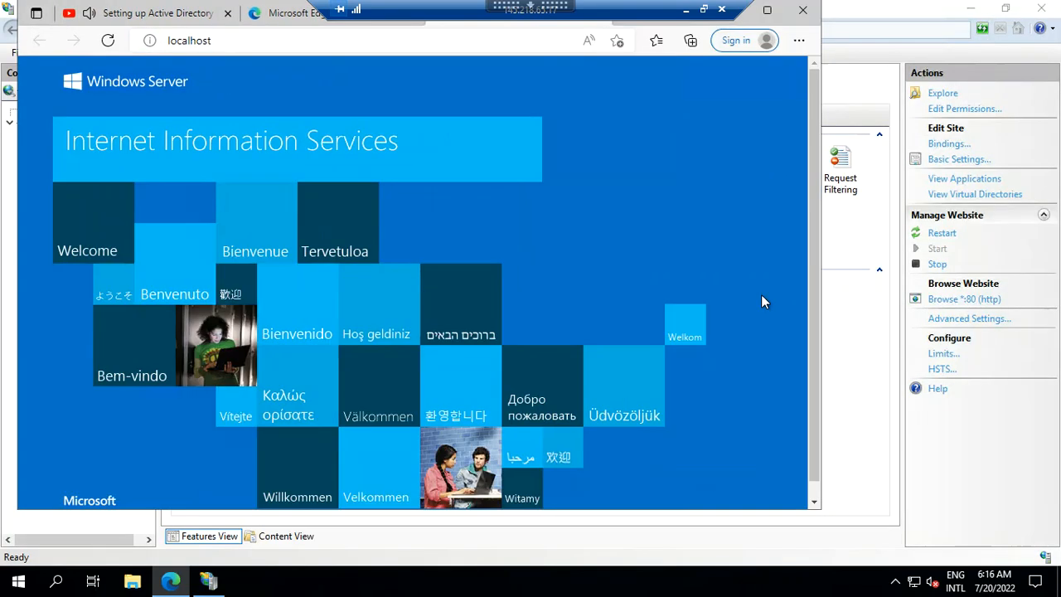
mouse_move(685, 324)
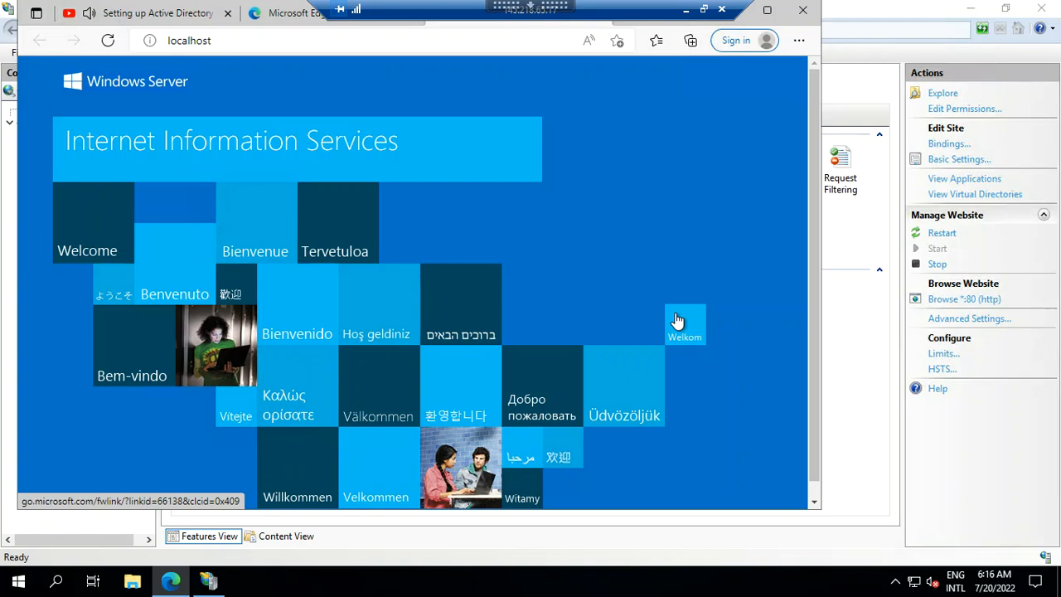
mouse_move(783, 12)
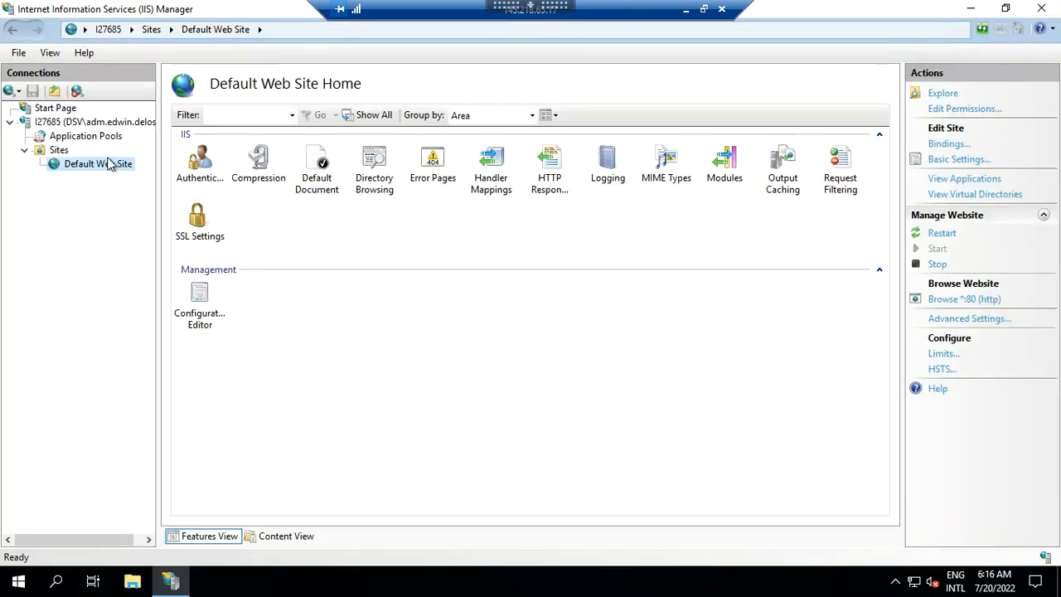
Add an application under Default Web Site with alias 'Test' and browse for its physical path
right_click(97, 163)
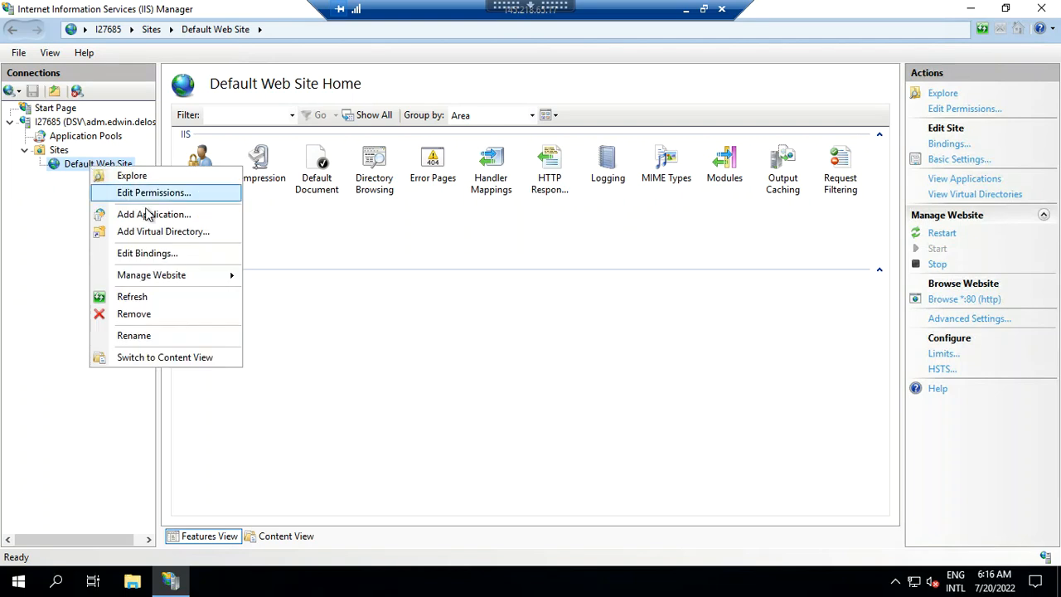
left_click(154, 214)
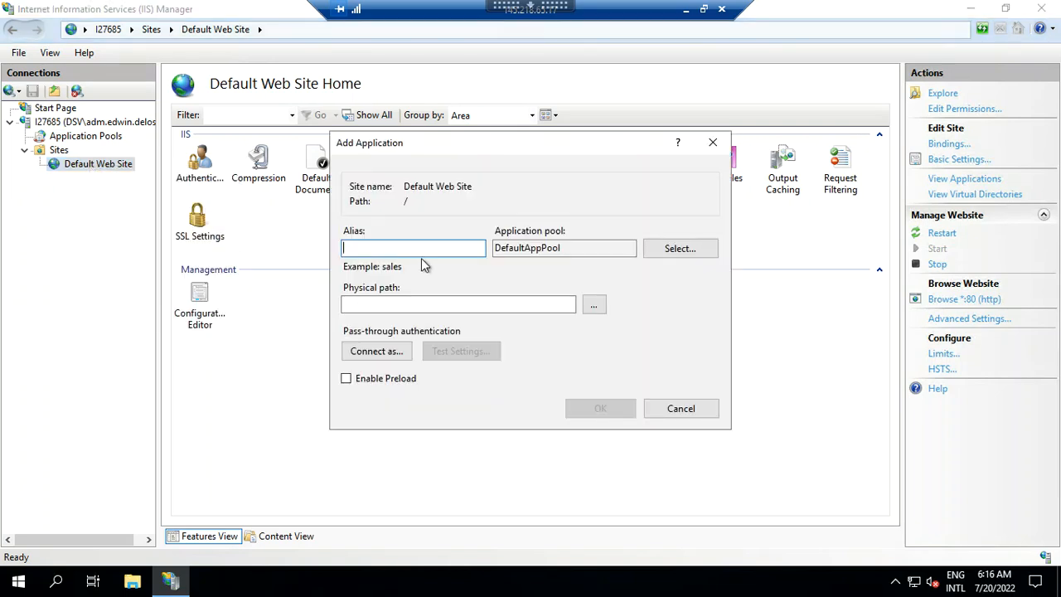
type("Test")
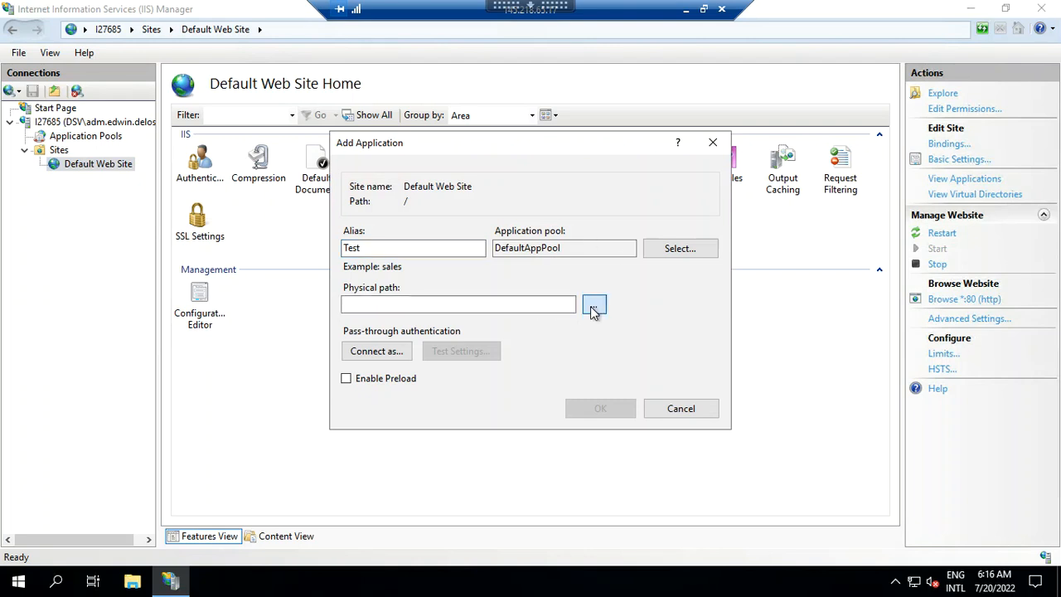
left_click(595, 304)
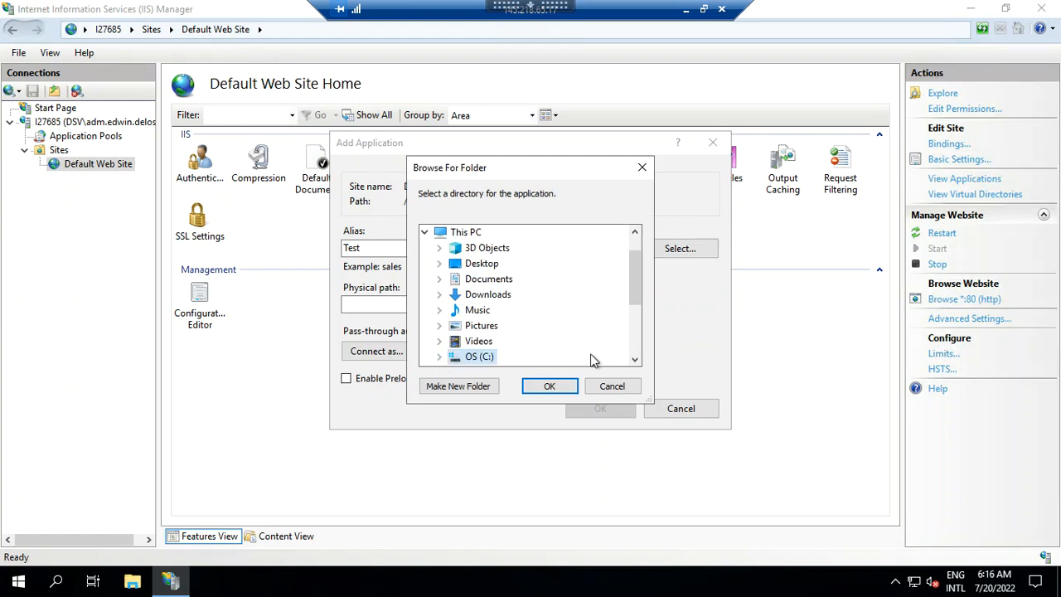
Create a testsite folder under C:\inetpub\wwwroot and choose it as the physical path
left_click(634, 359)
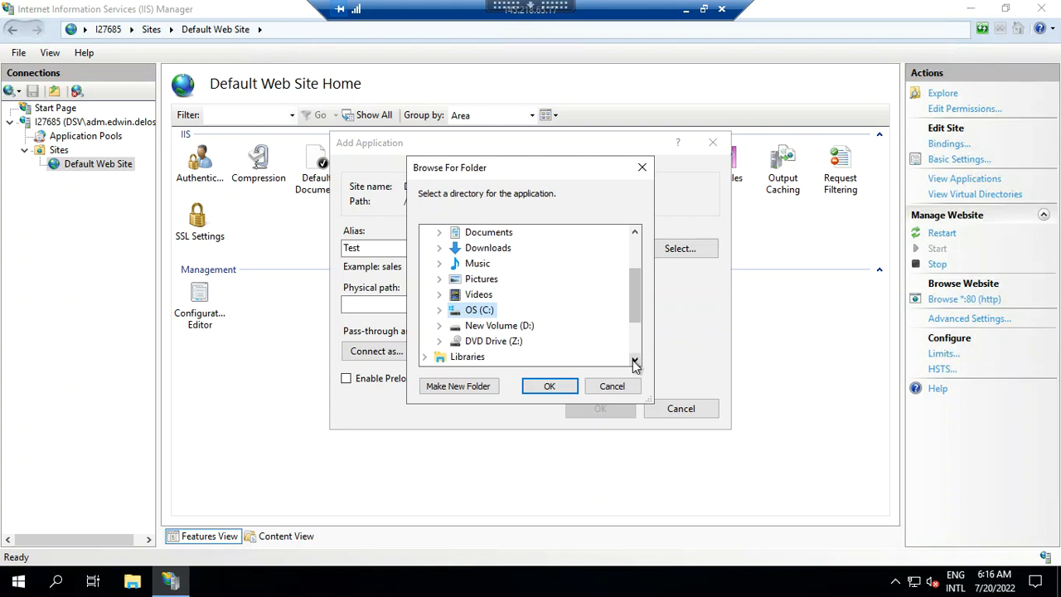
left_click(440, 310)
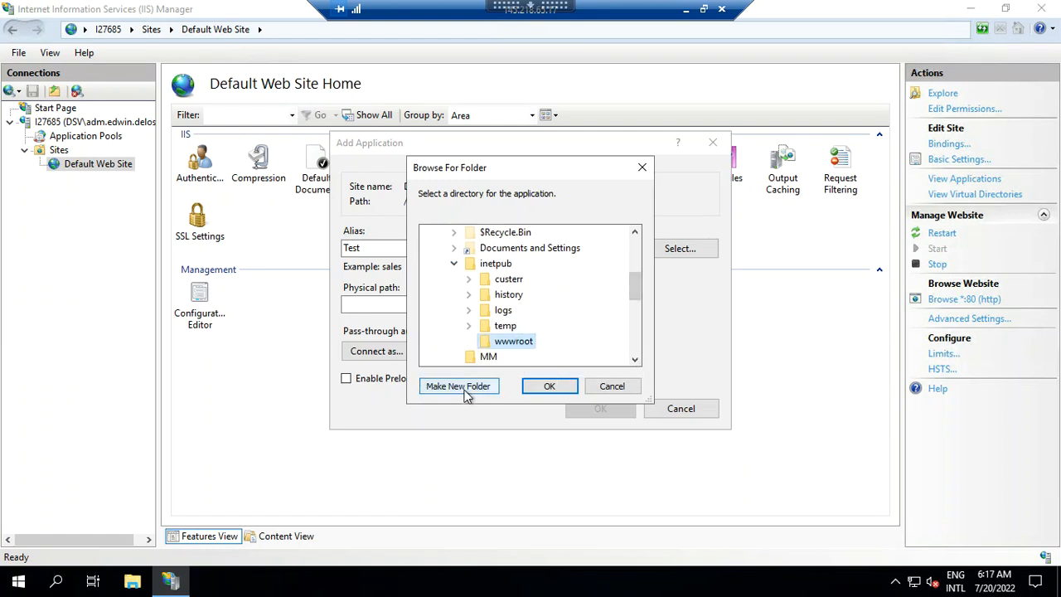
left_click(458, 385)
type("testsite")
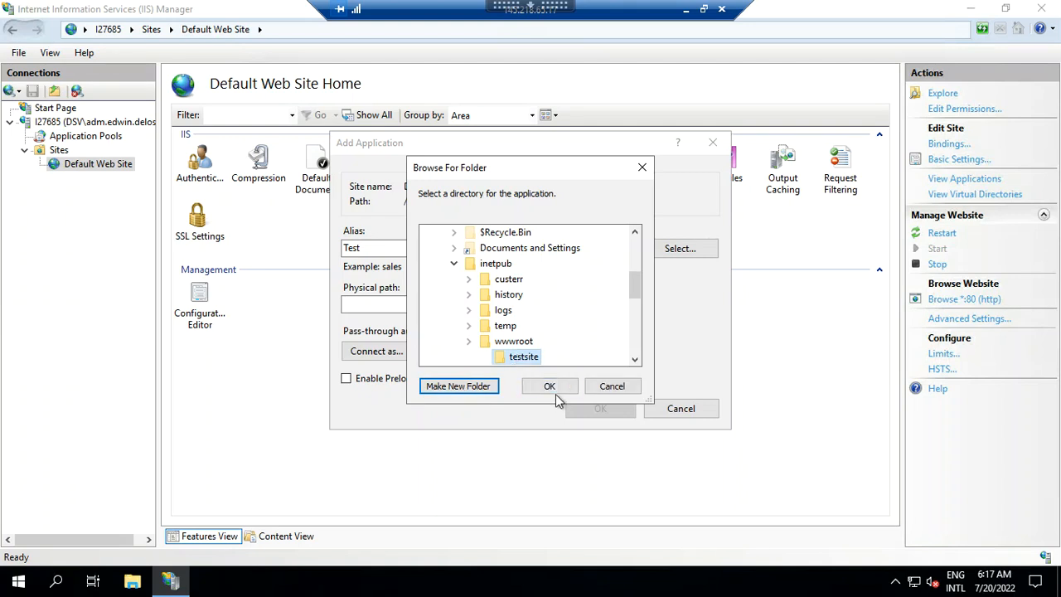
left_click(549, 385)
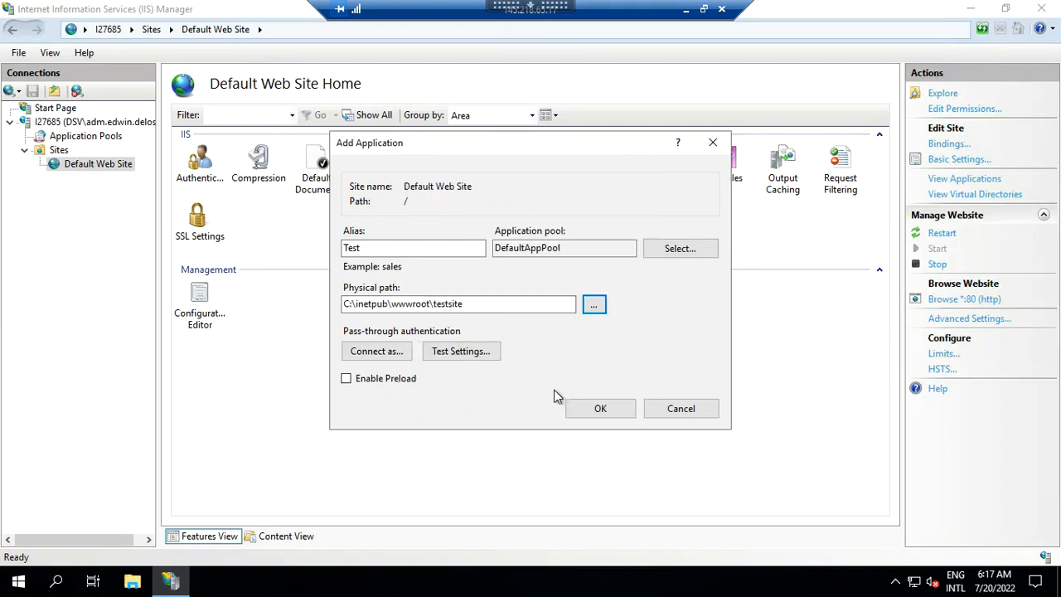
left_click(600, 407)
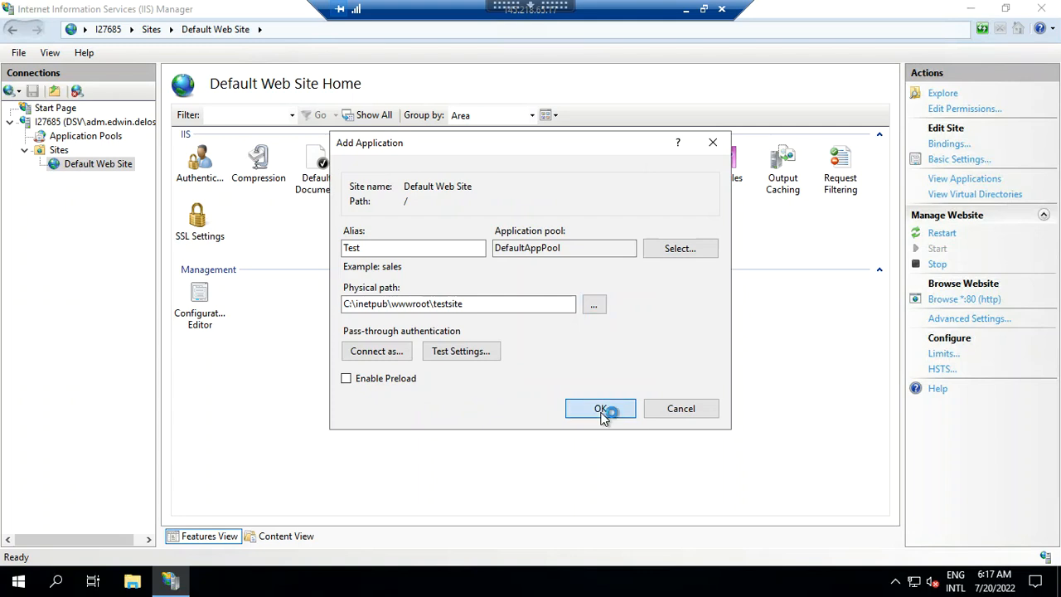
Confirm the Test application and open its /Test Home page under Default Web Site
left_click(601, 408)
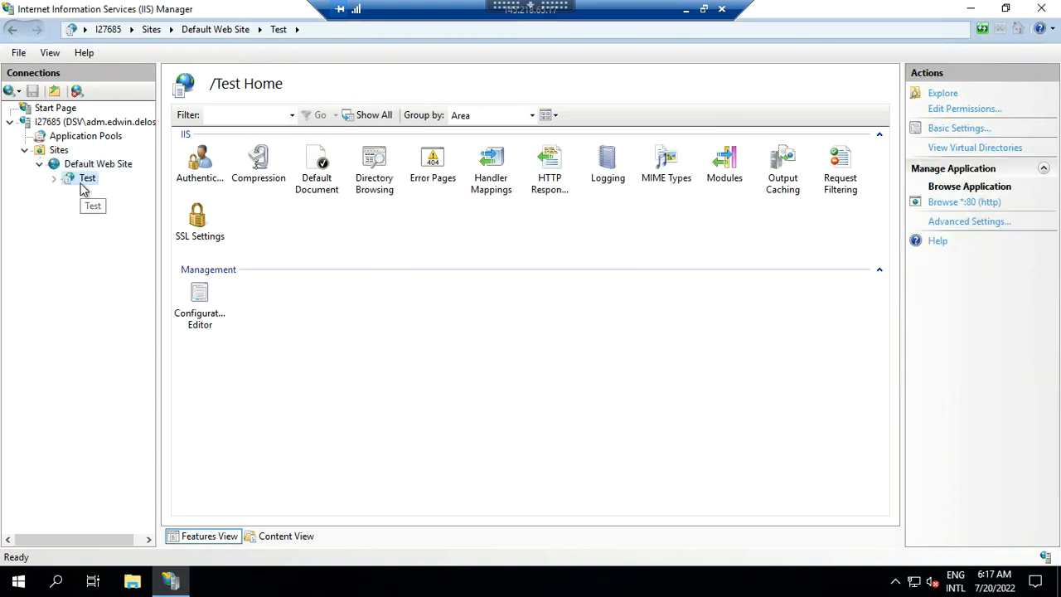
right_click(88, 177)
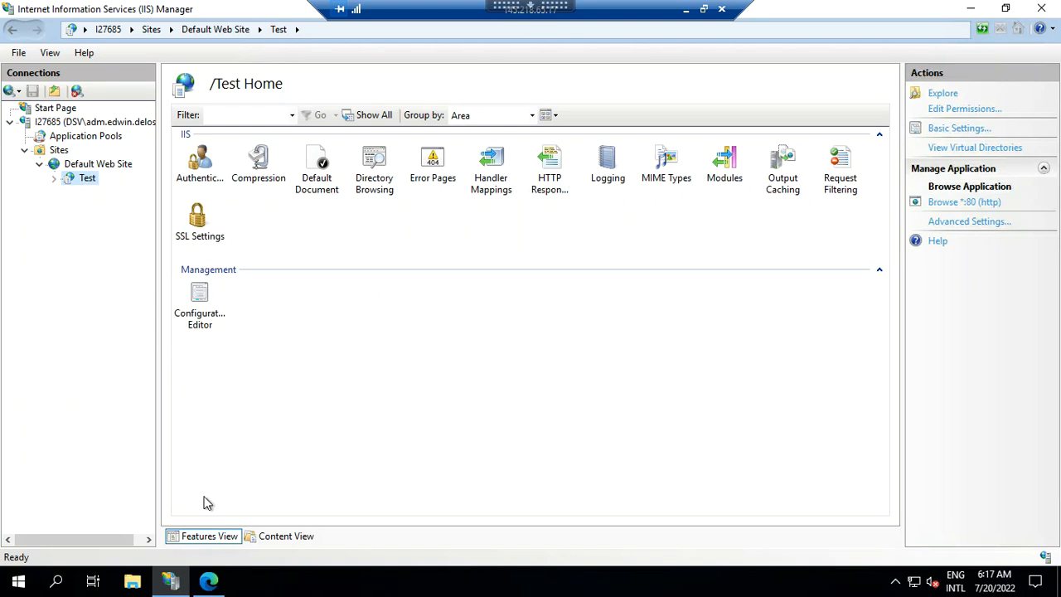
left_click(965, 201)
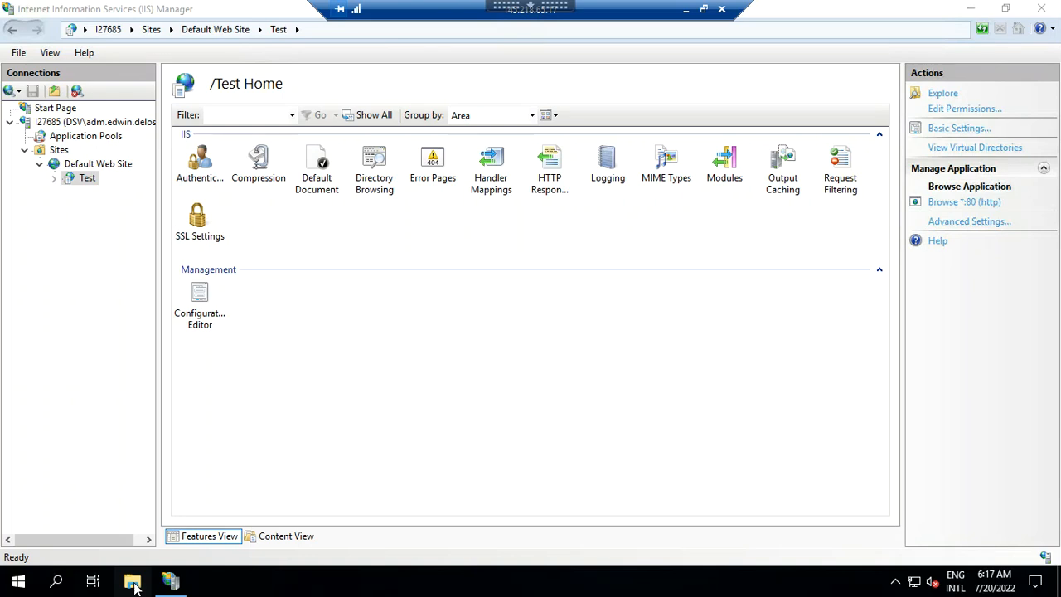
Go to C:\inetpub\wwwroot in File Explorer and copy iisstart.htm
left_click(133, 581)
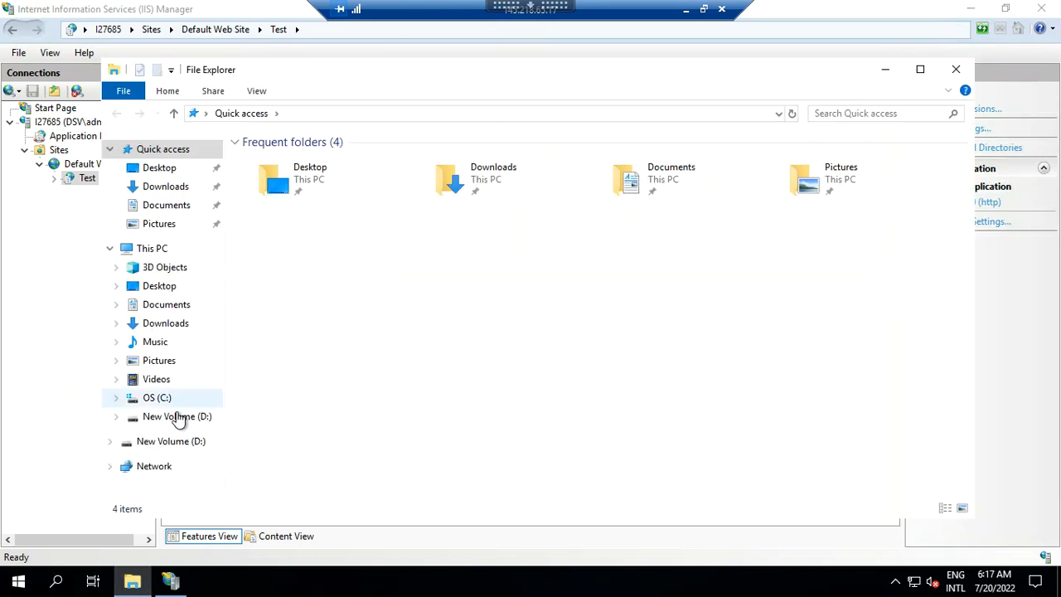
left_click(157, 397)
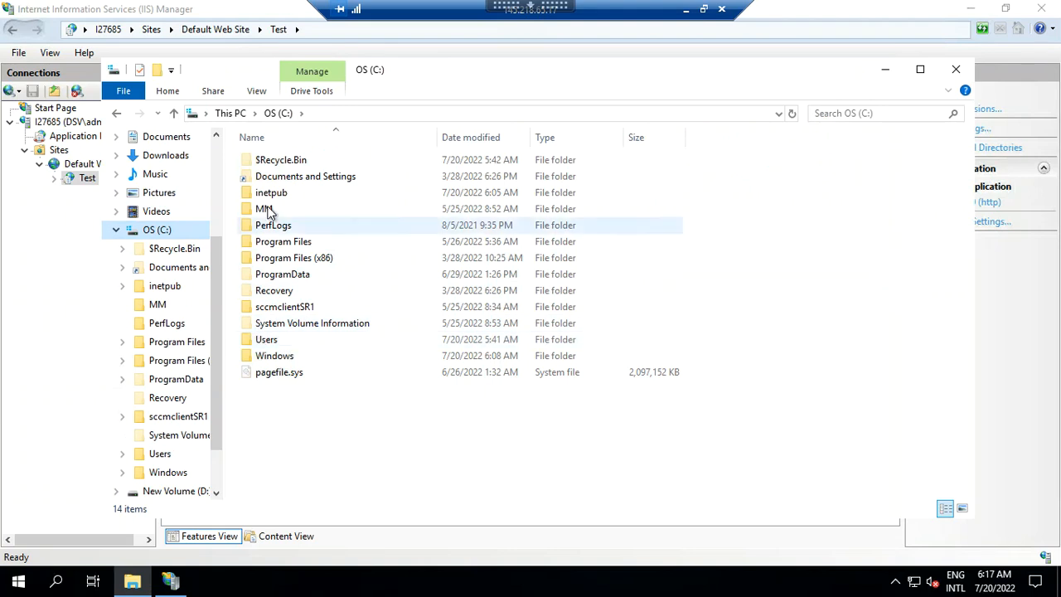
double_click(271, 192)
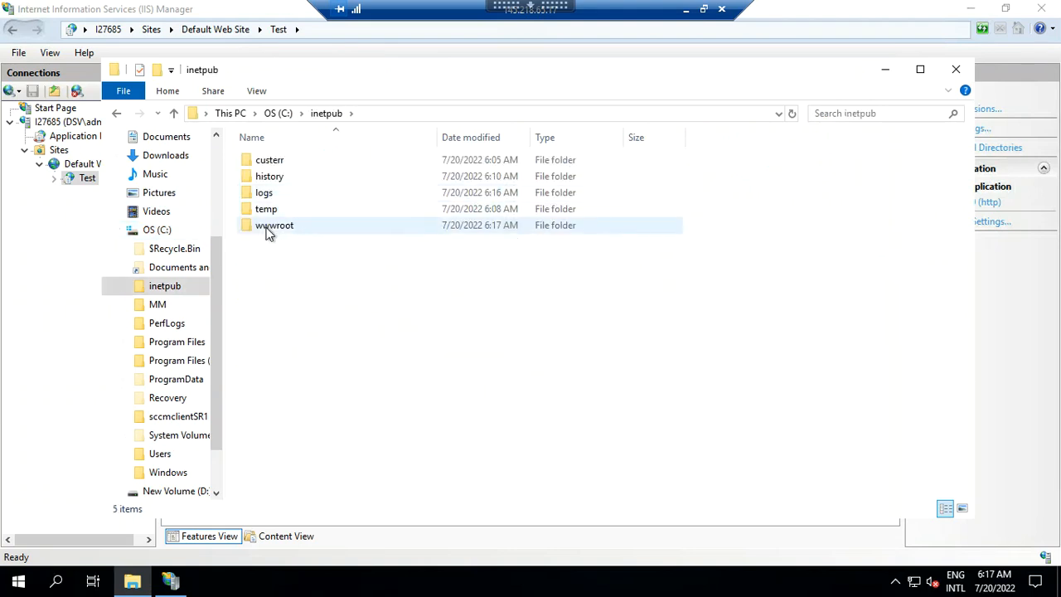
double_click(274, 225)
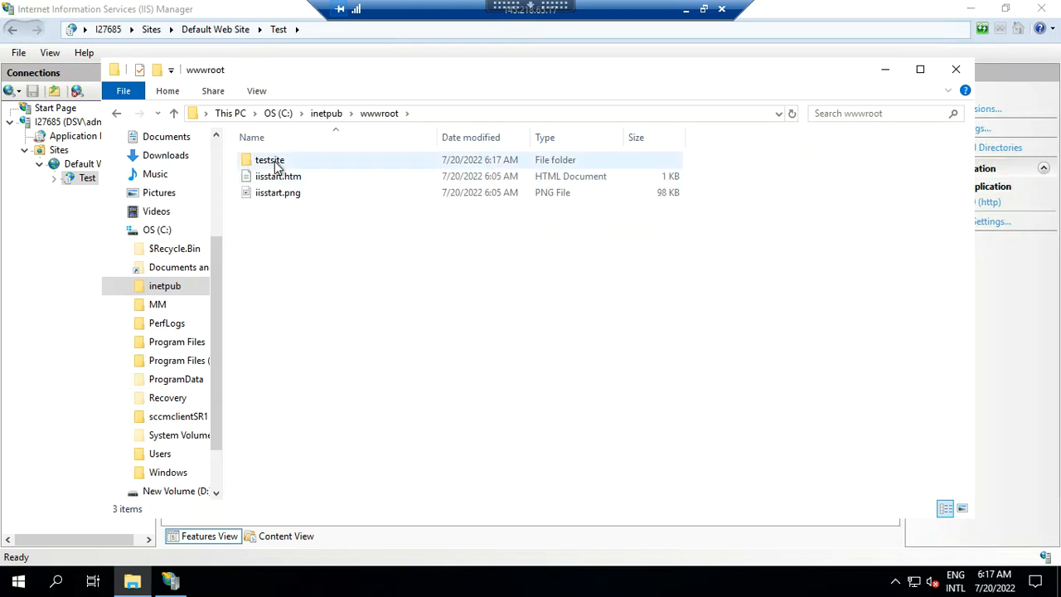
left_click(278, 176)
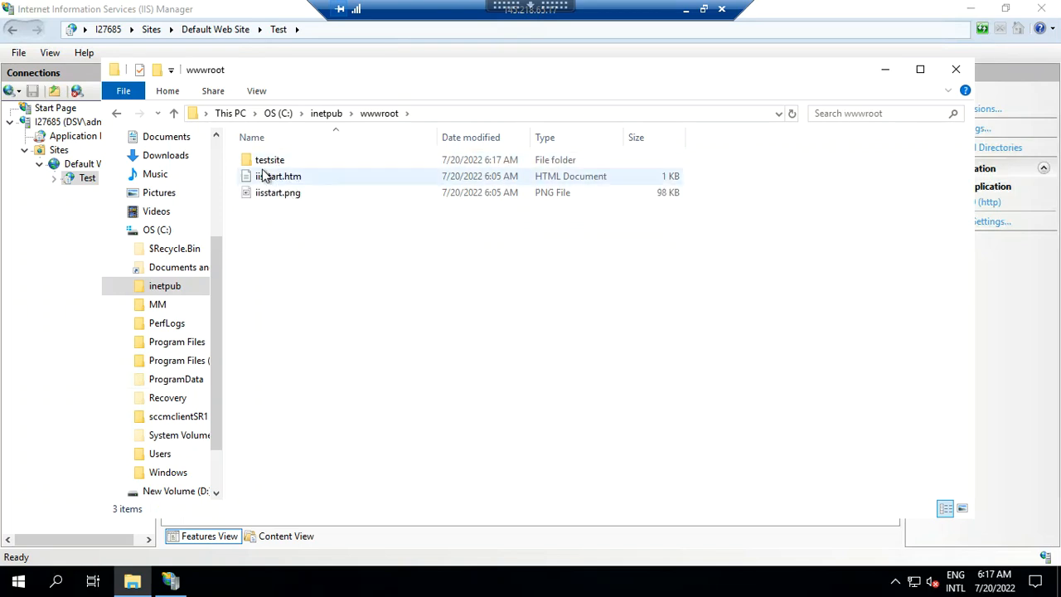
right_click(278, 176)
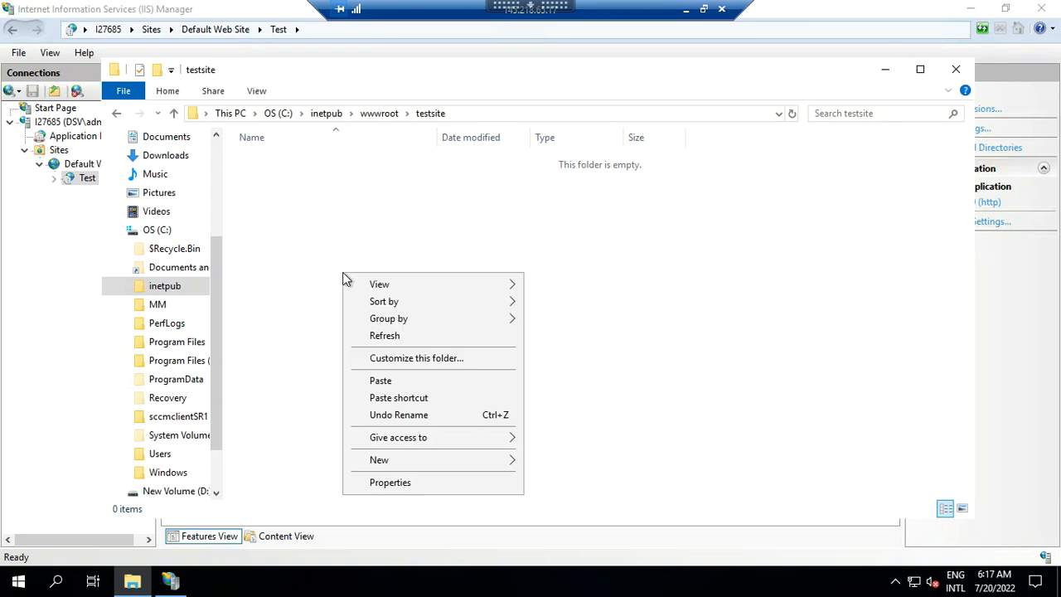
Paste iisstart.htm into testsite with admin permission and rename it to default
left_click(379, 380)
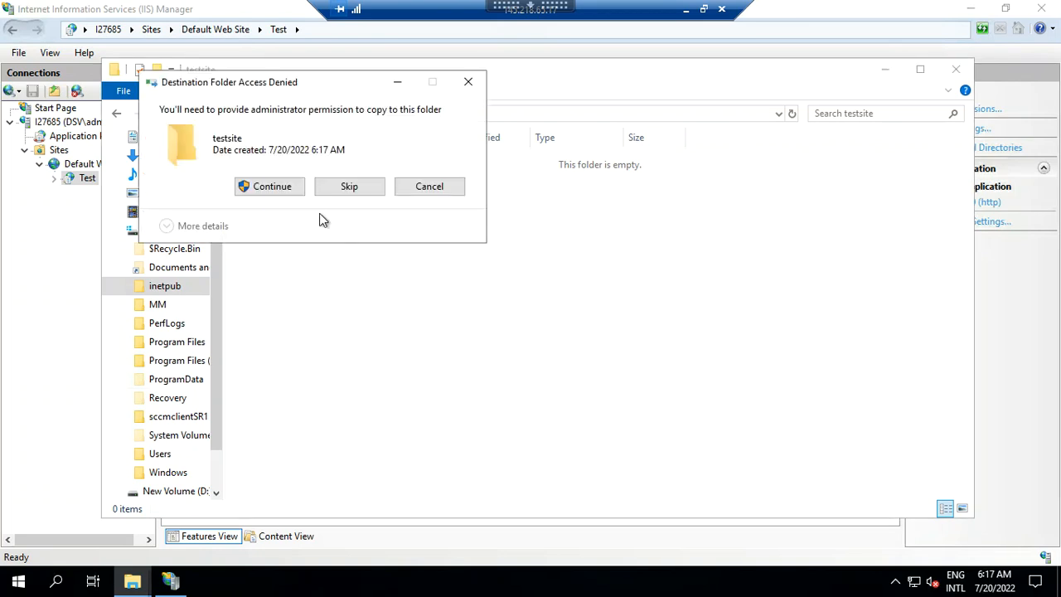
left_click(271, 186)
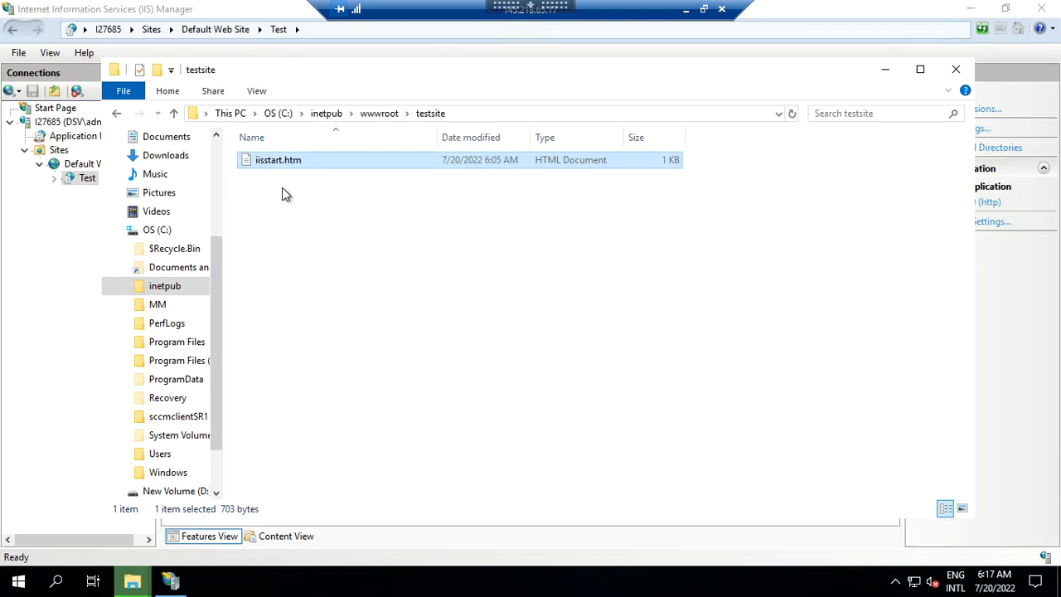
right_click(278, 159)
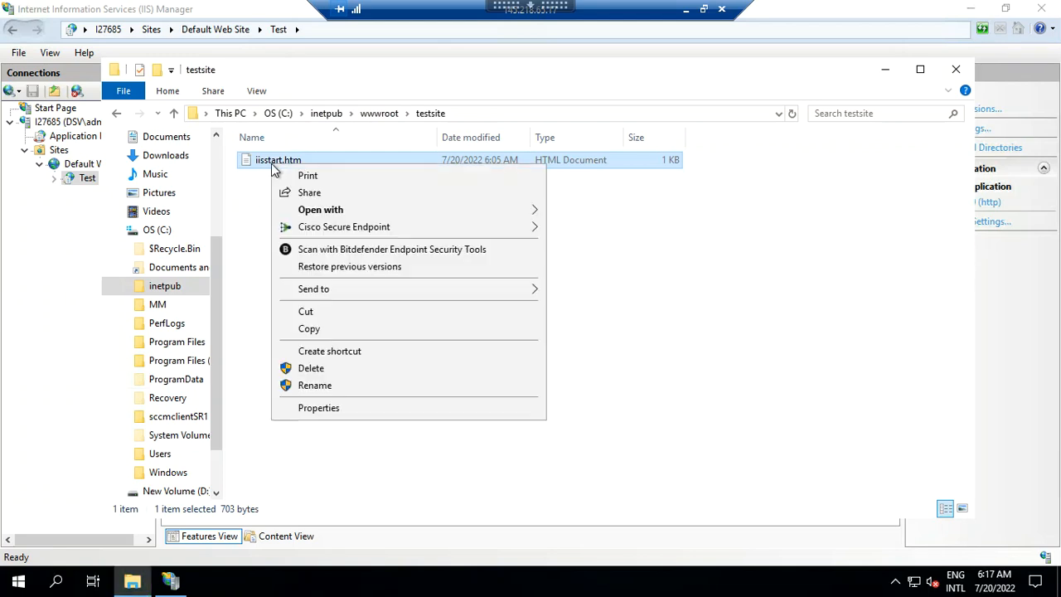
left_click(314, 385)
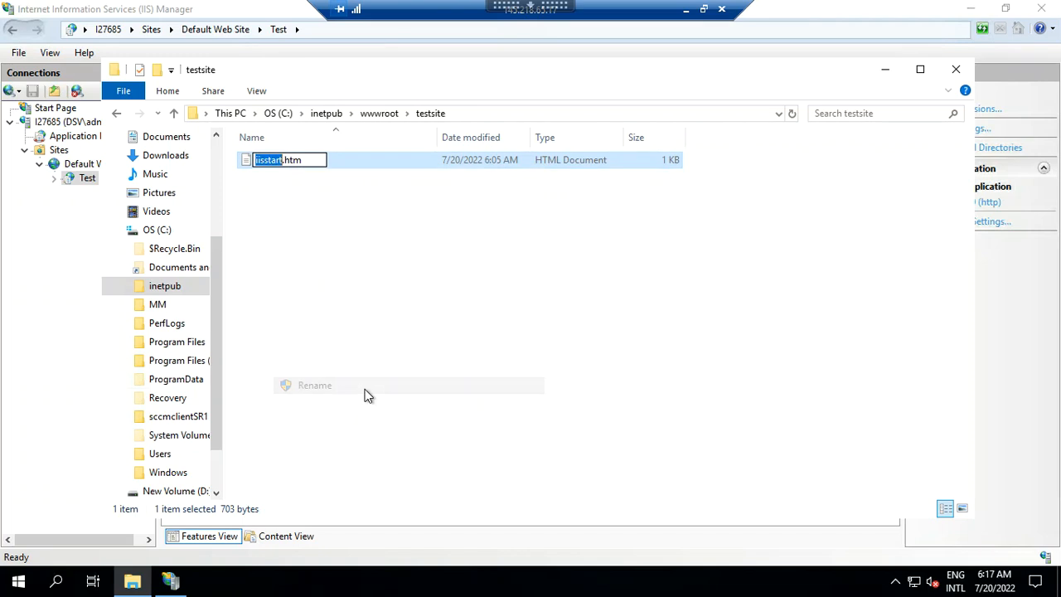
type("default")
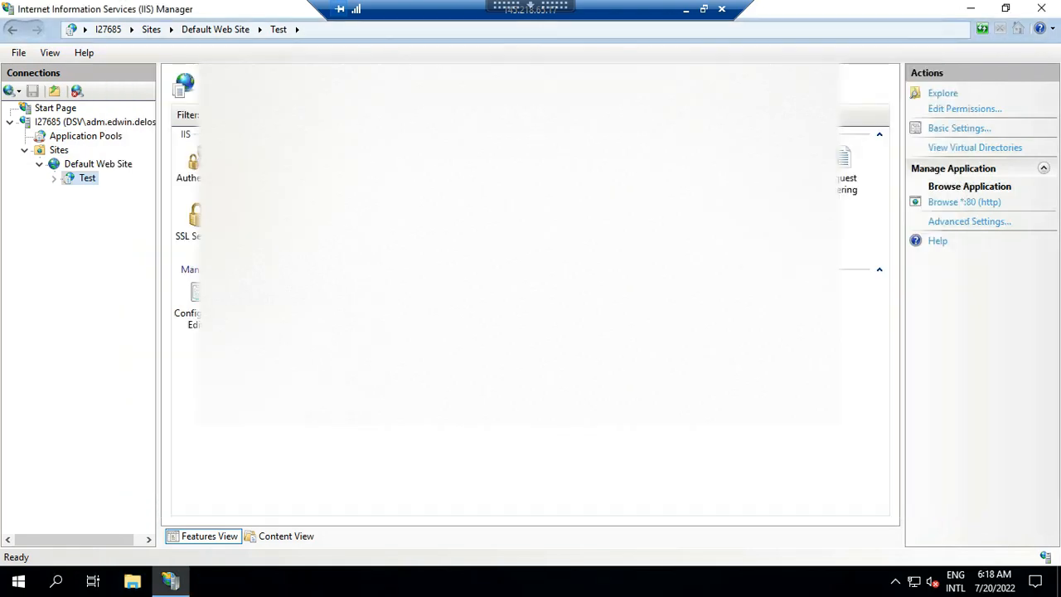
mouse_move(87, 178)
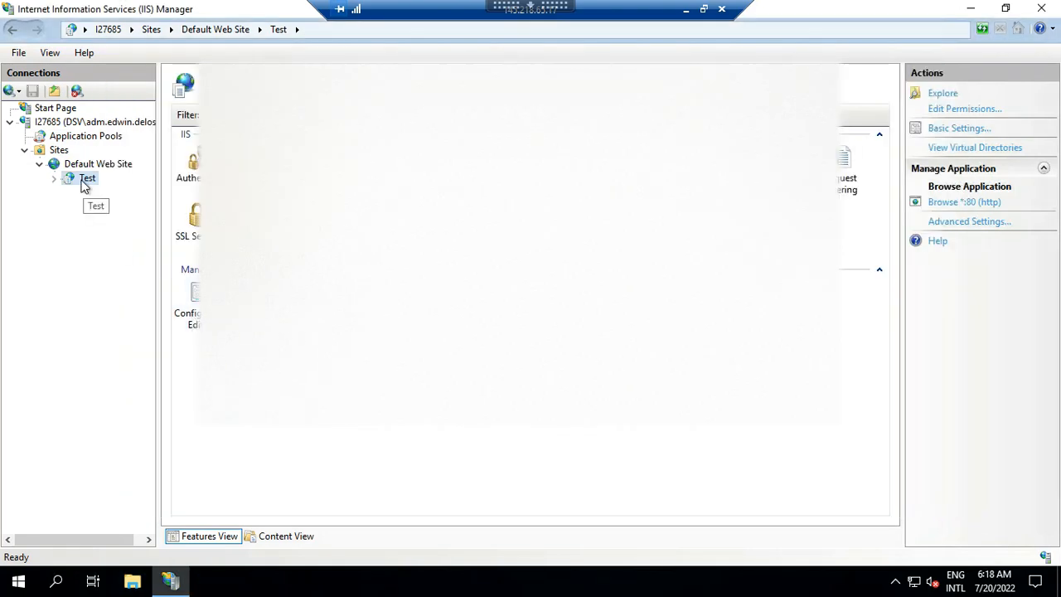
right_click(87, 177)
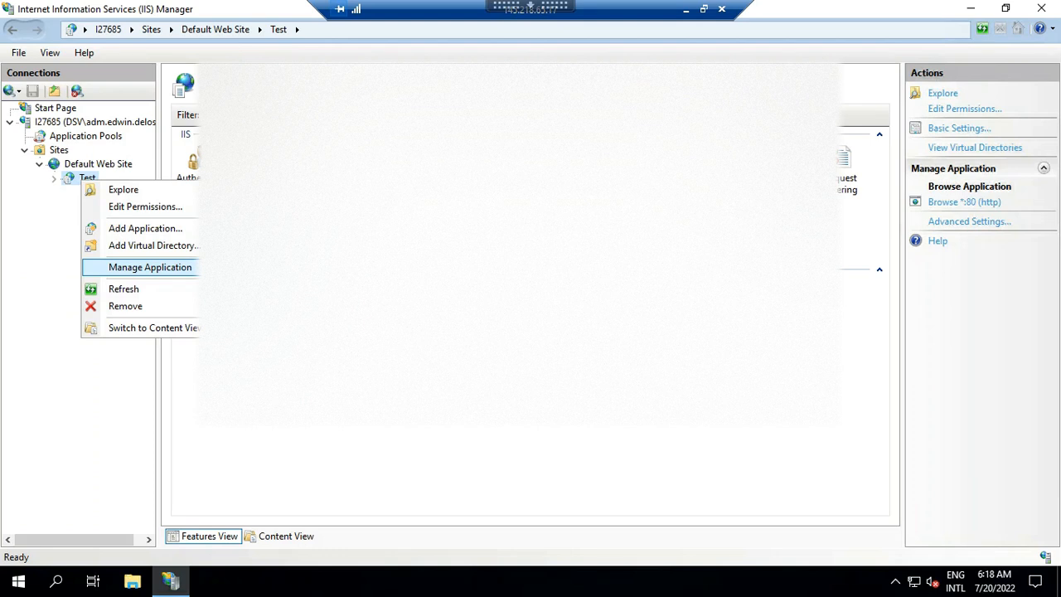
left_click(150, 266)
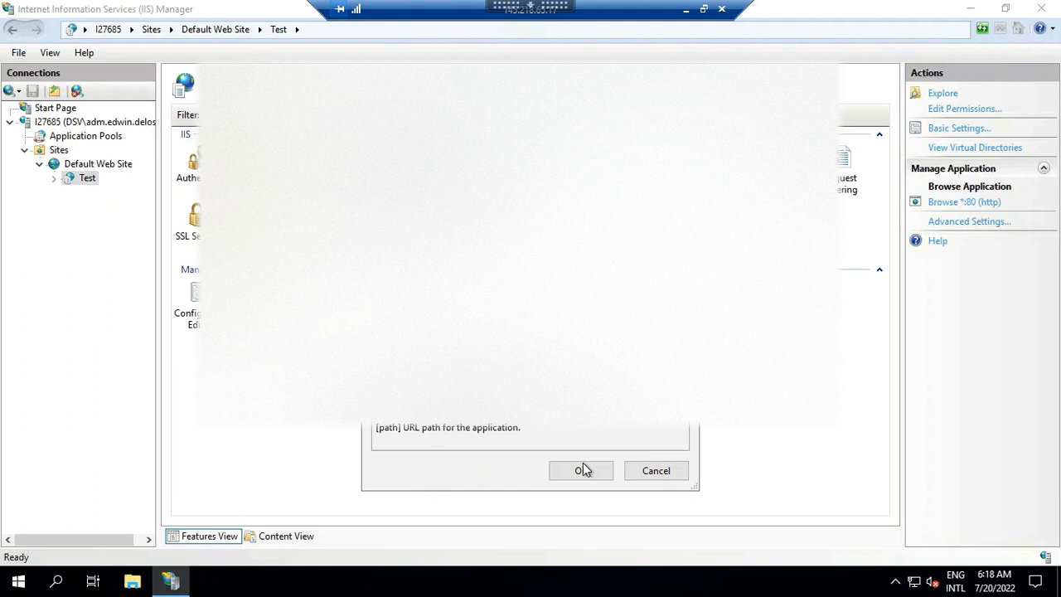
left_click(582, 470)
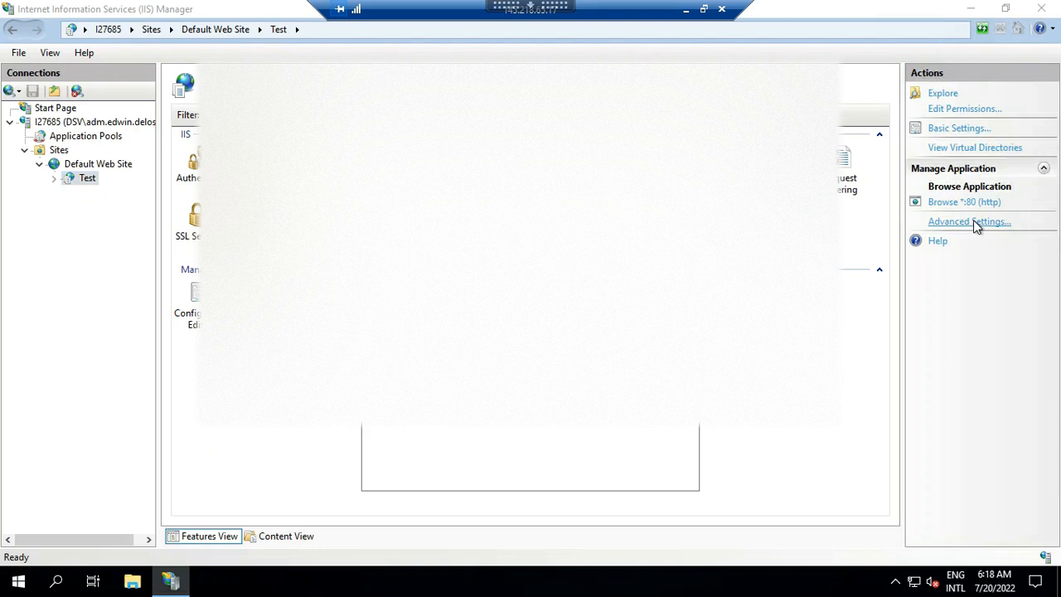
left_click(969, 221)
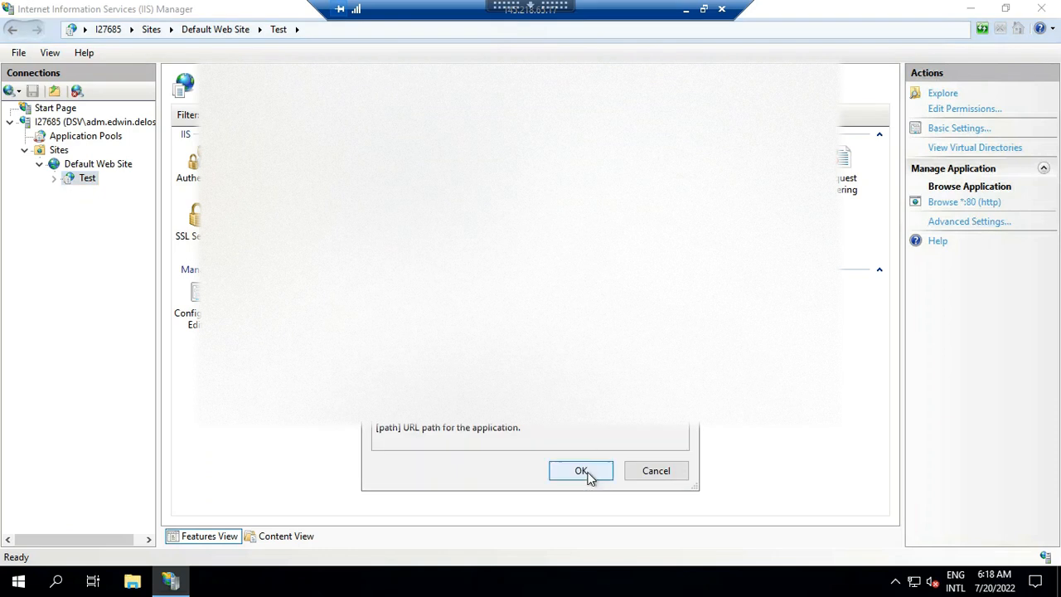
left_click(581, 470)
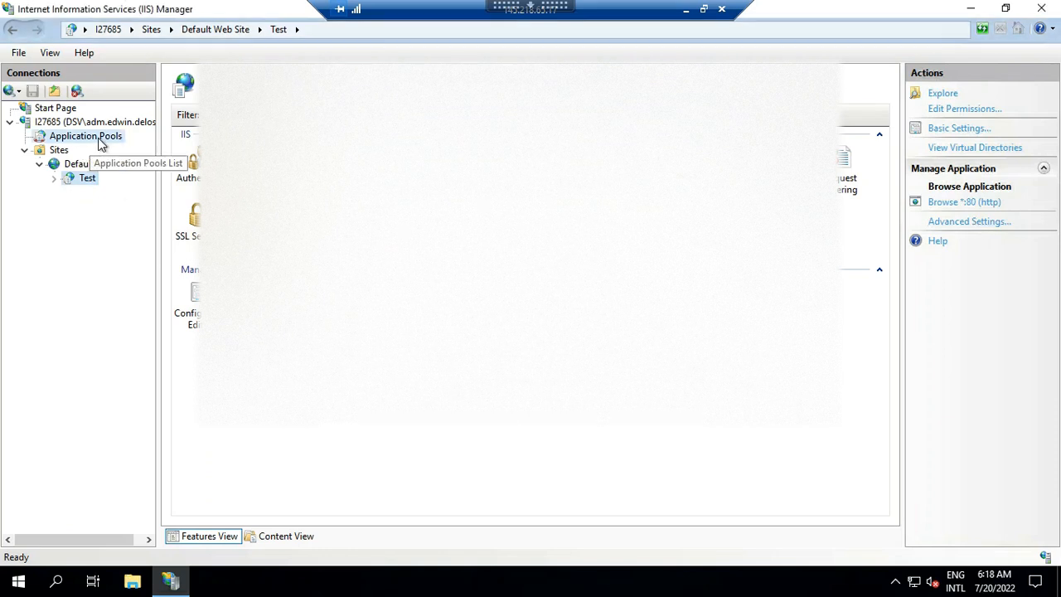
Stop and restart DefaultAppPool in Application Pools, then bring up the Test application's actions
left_click(85, 136)
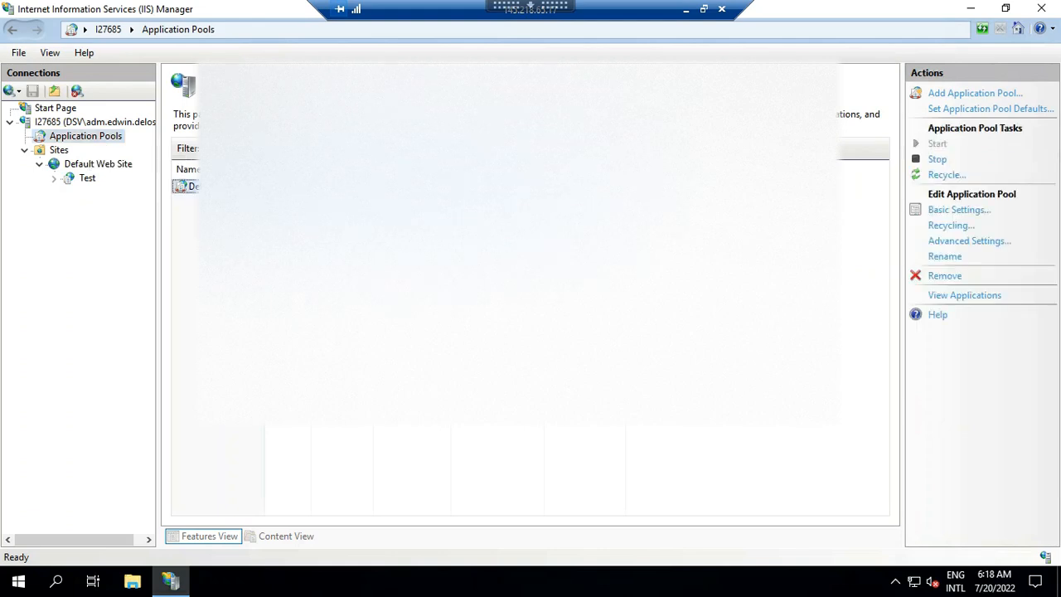
mouse_move(937, 159)
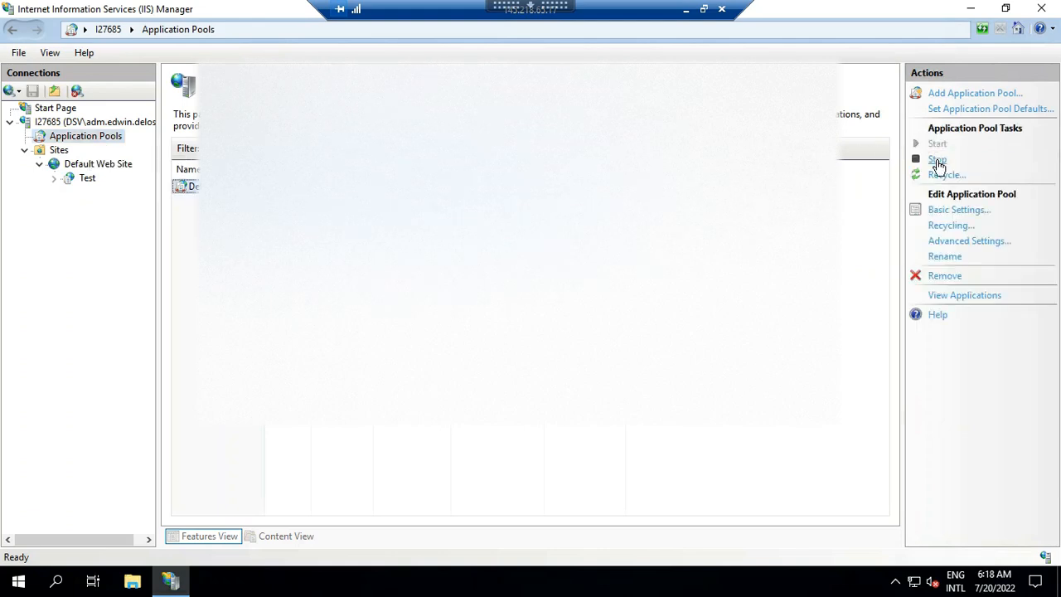
left_click(937, 160)
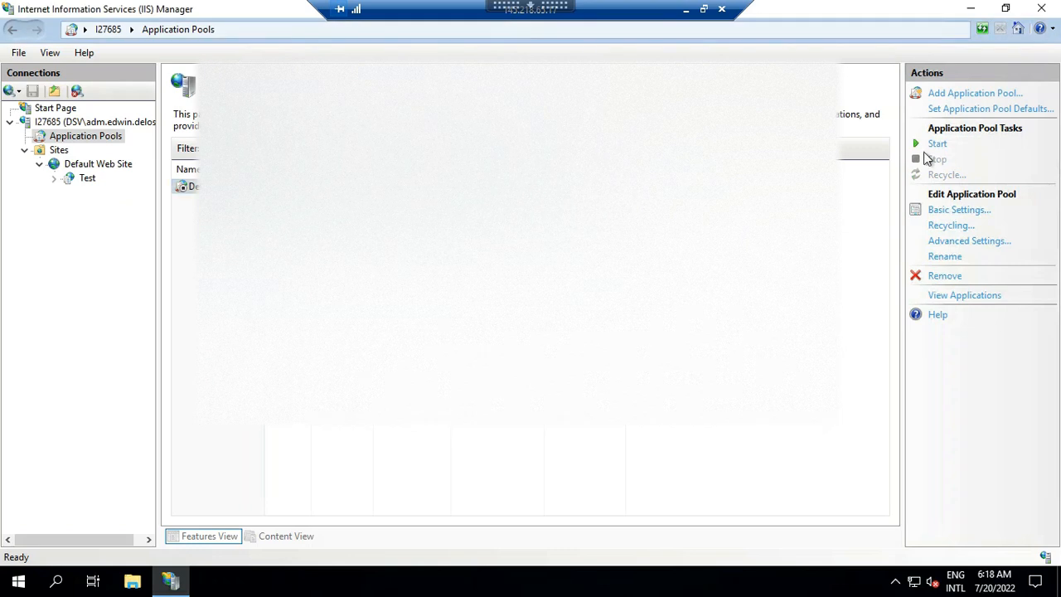
mouse_move(918, 149)
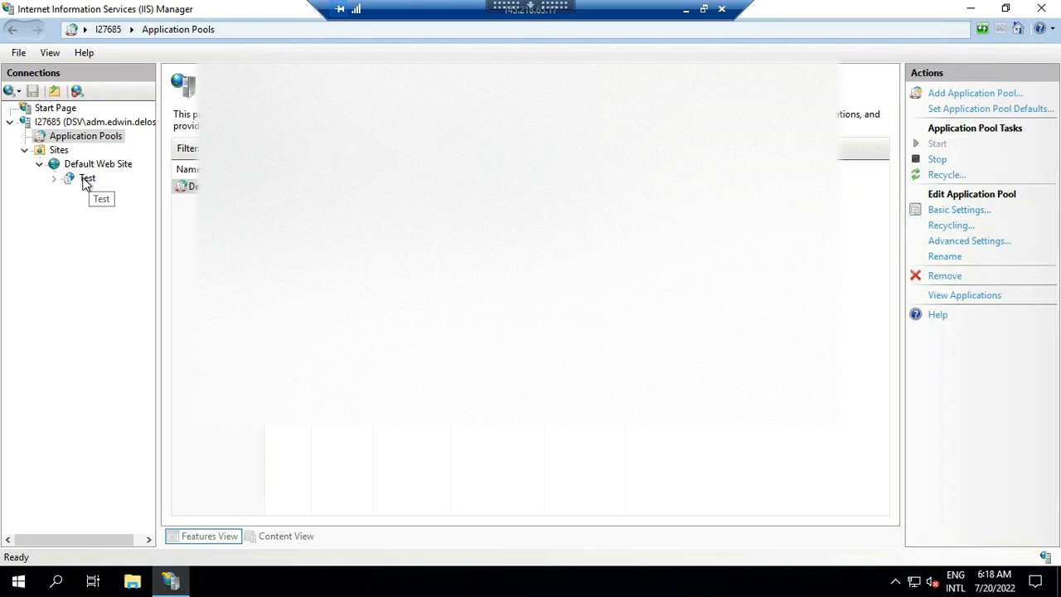
right_click(87, 178)
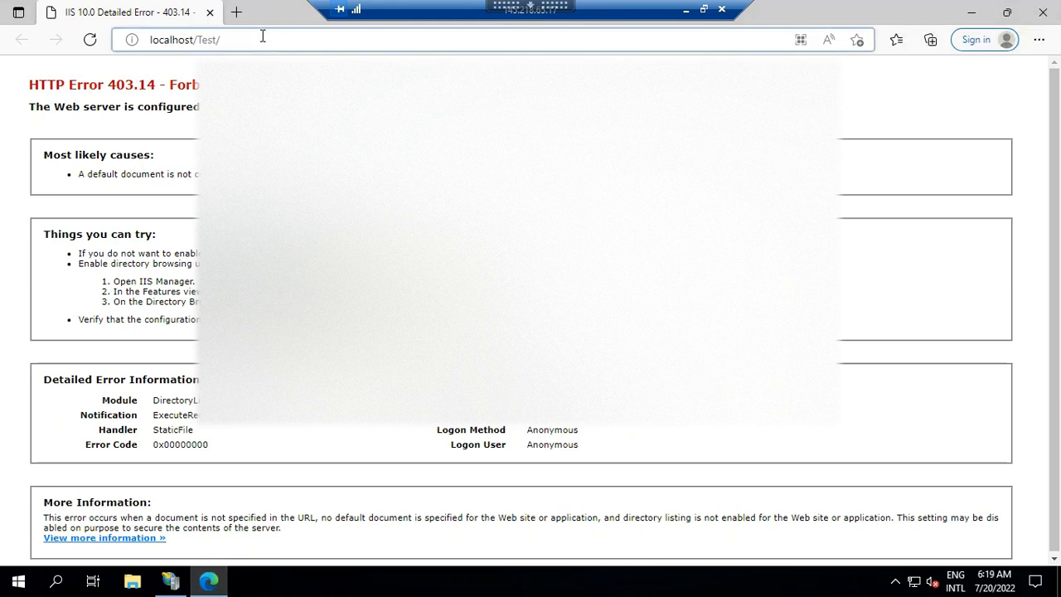
Browse localhost/Test/ in Edge and read the HTTP Error 403.14 Forbidden page
type("Default.")
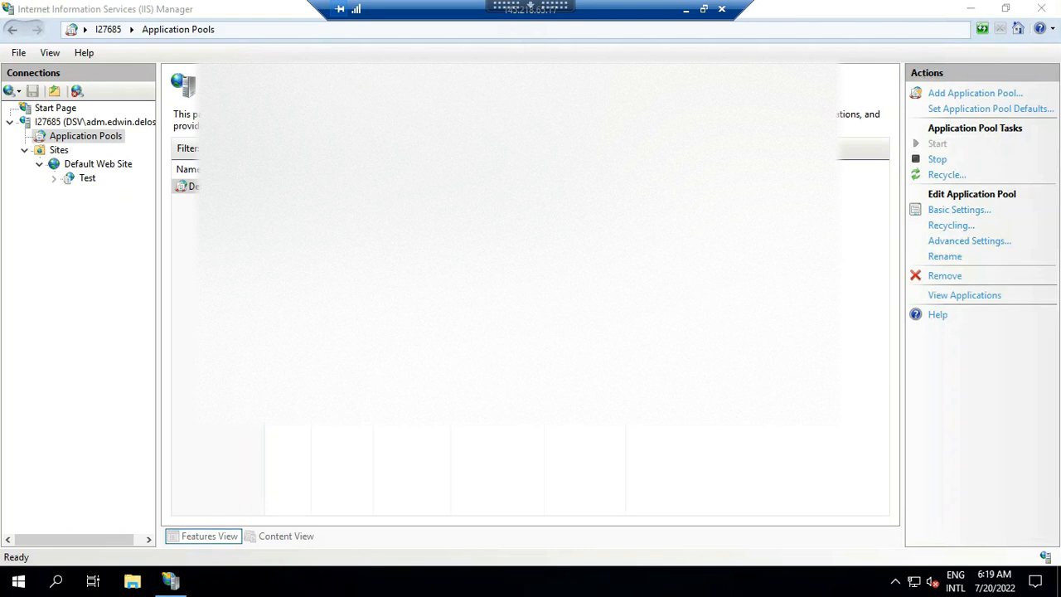
mouse_move(687, 15)
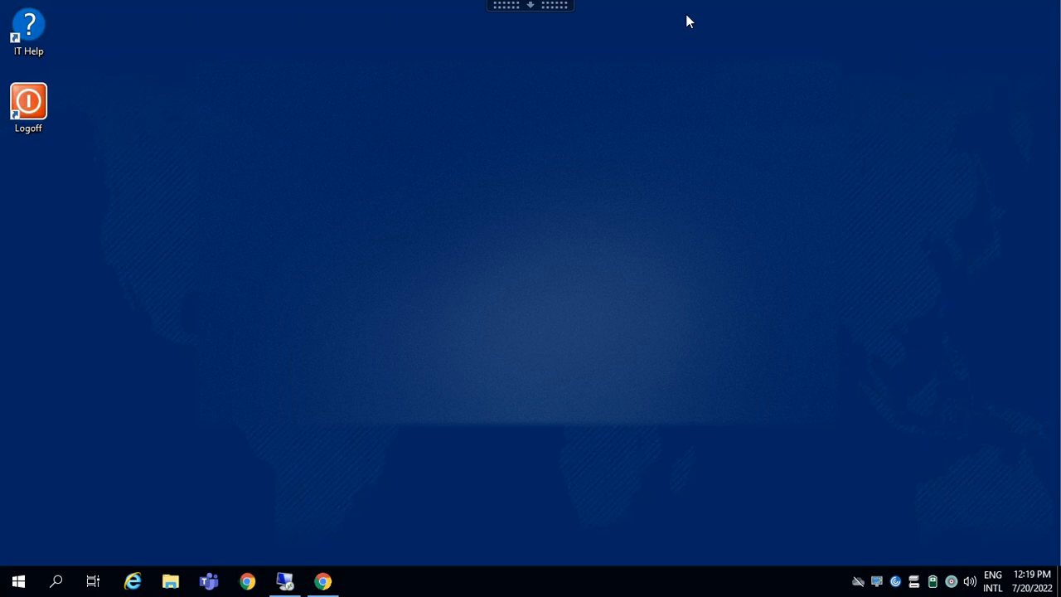
mouse_move(546, 15)
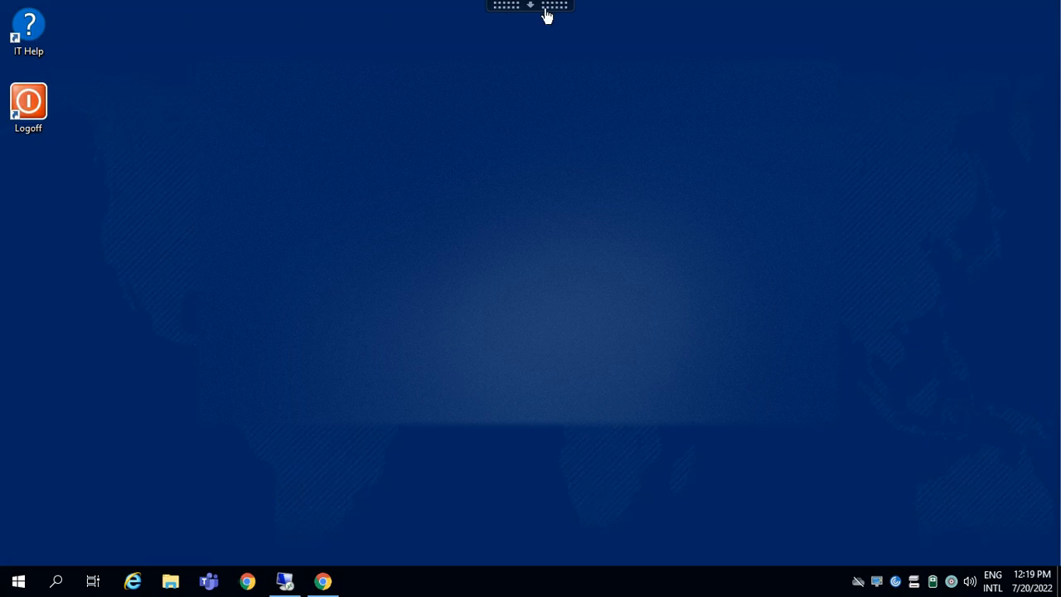